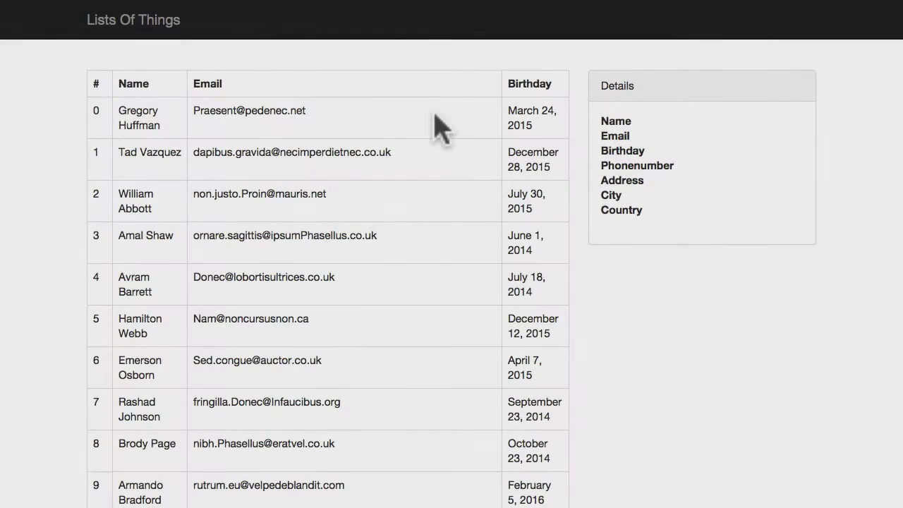
click(282, 200)
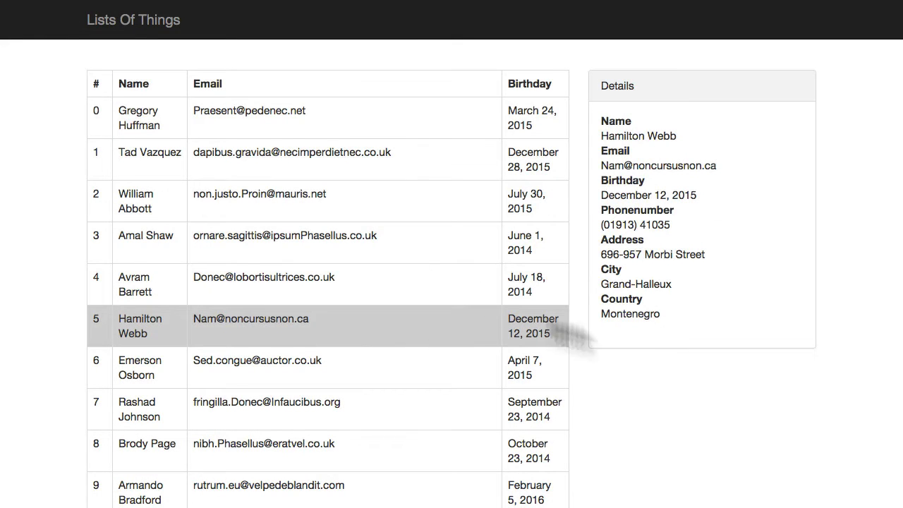
scroll(down, 3)
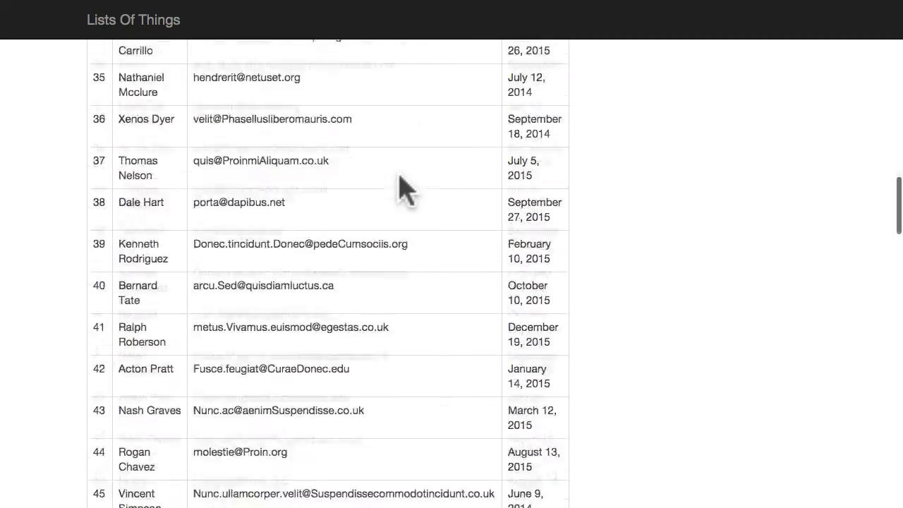
scroll(down, 3)
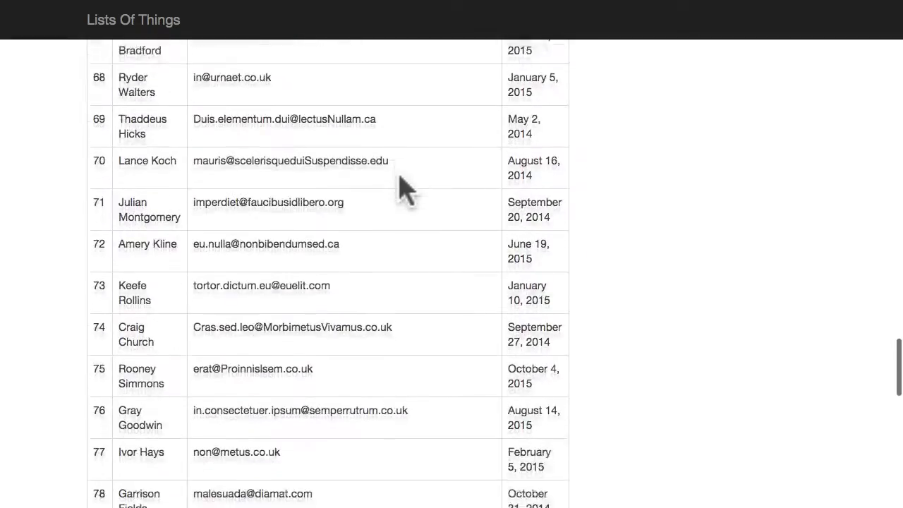
scroll(down, 3)
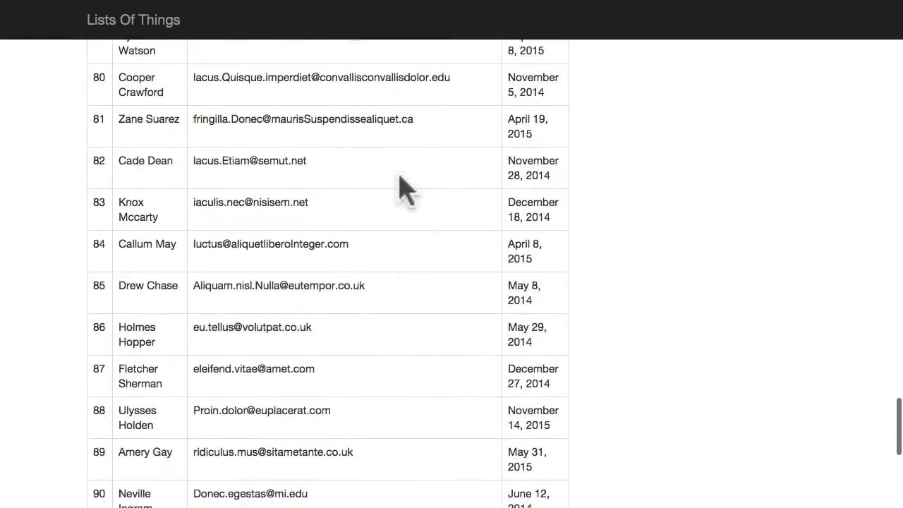
scroll(down, 3)
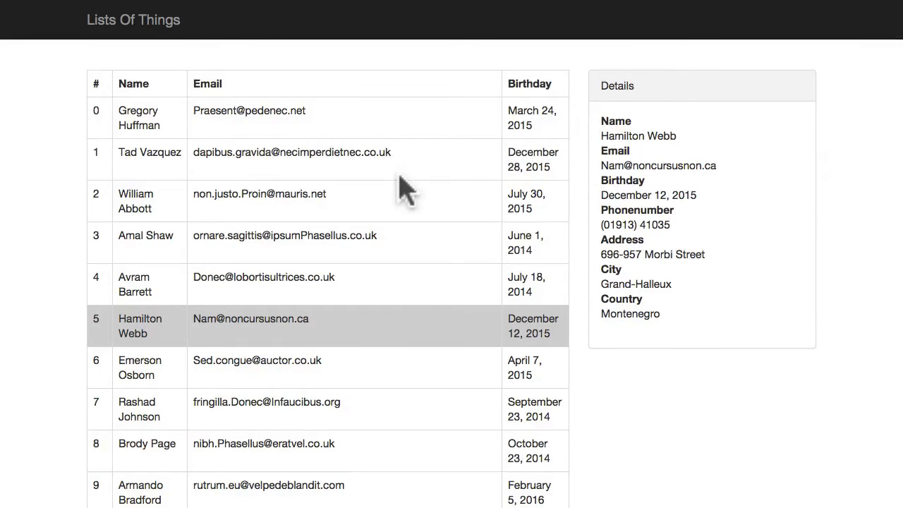
mouse_move(404, 189)
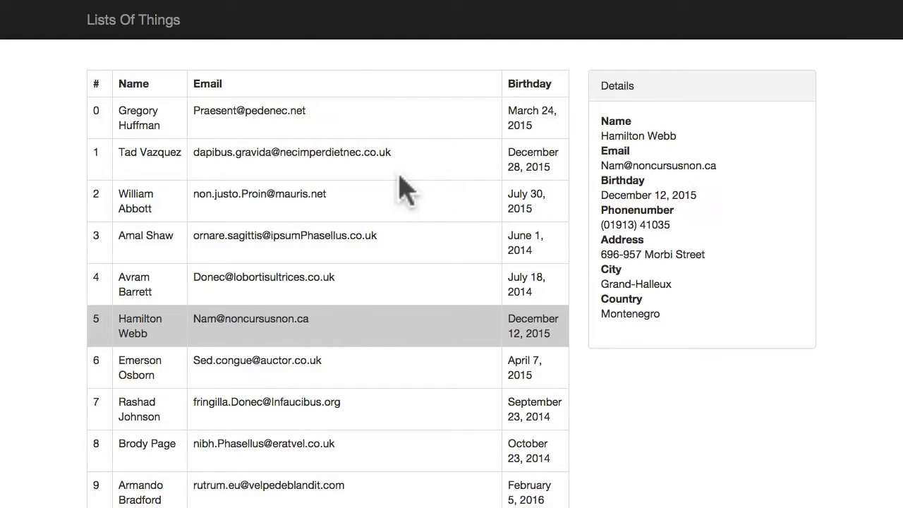
mouse_move(96, 83)
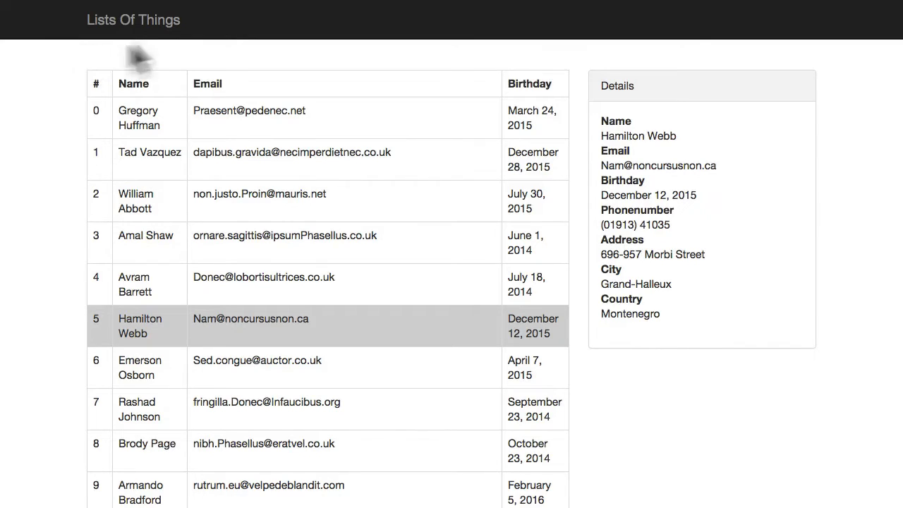
mouse_move(68, 85)
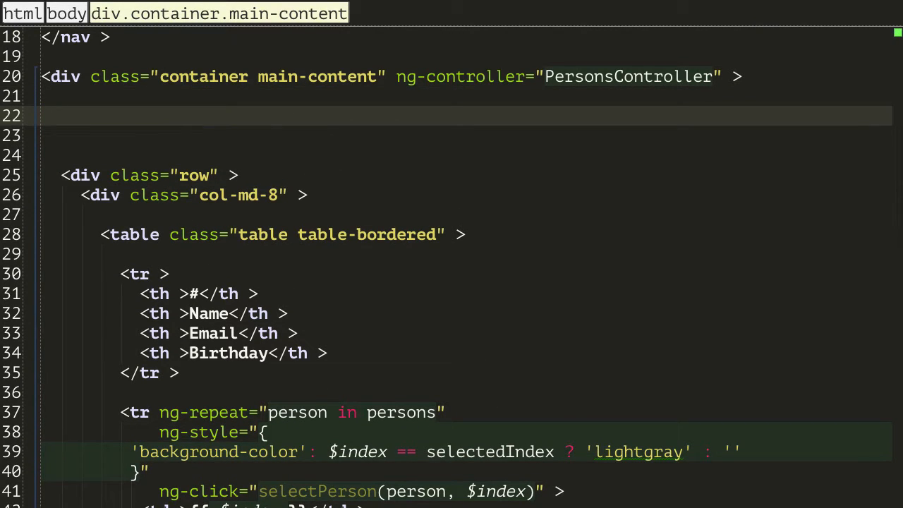
mouse_move(116, 126)
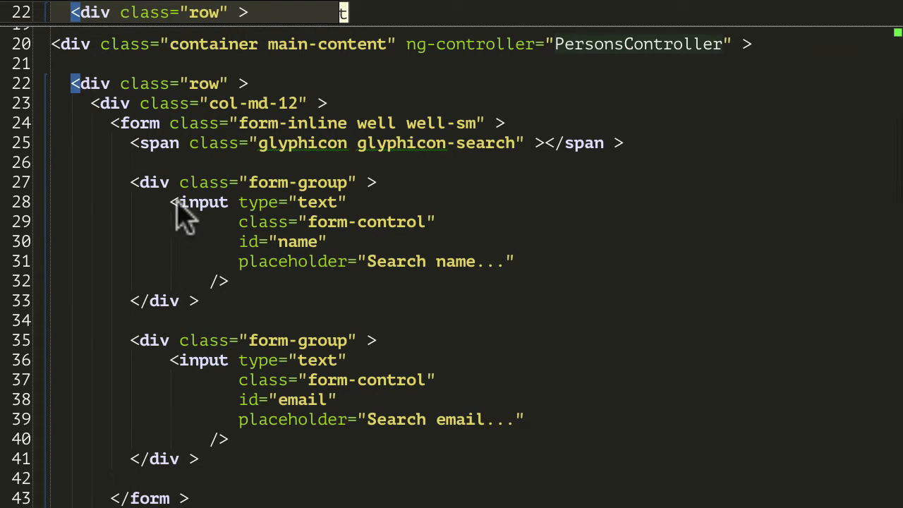
mouse_move(313, 239)
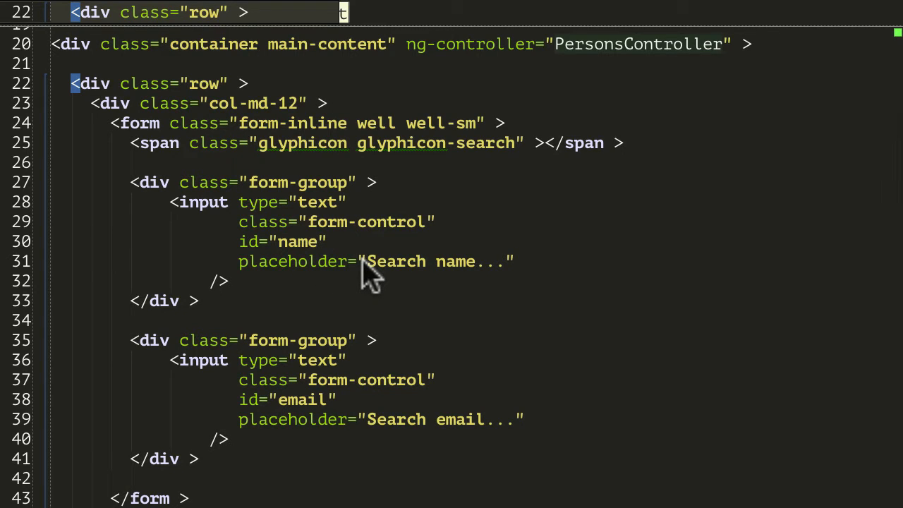
mouse_move(420, 423)
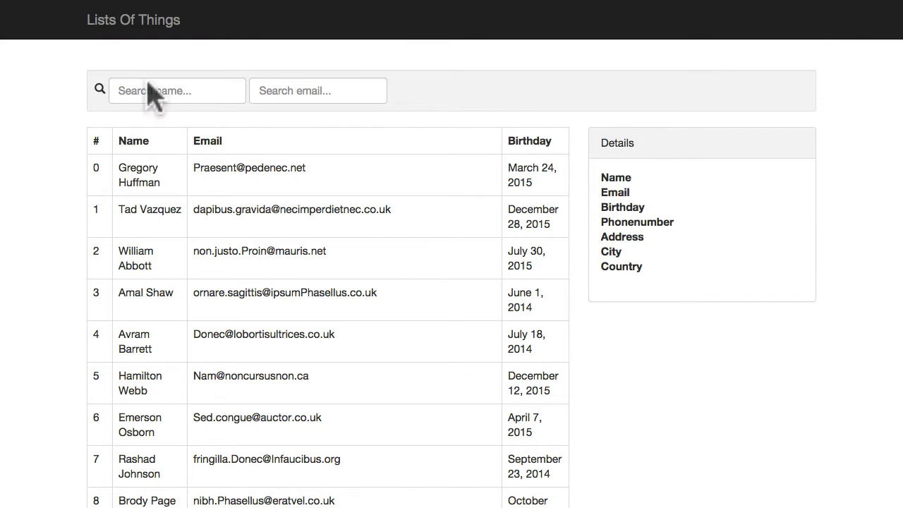
Step: Enter random text 'asdalsdkjaslkd' in the name search box; the people list stays unfiltered
click(318, 90)
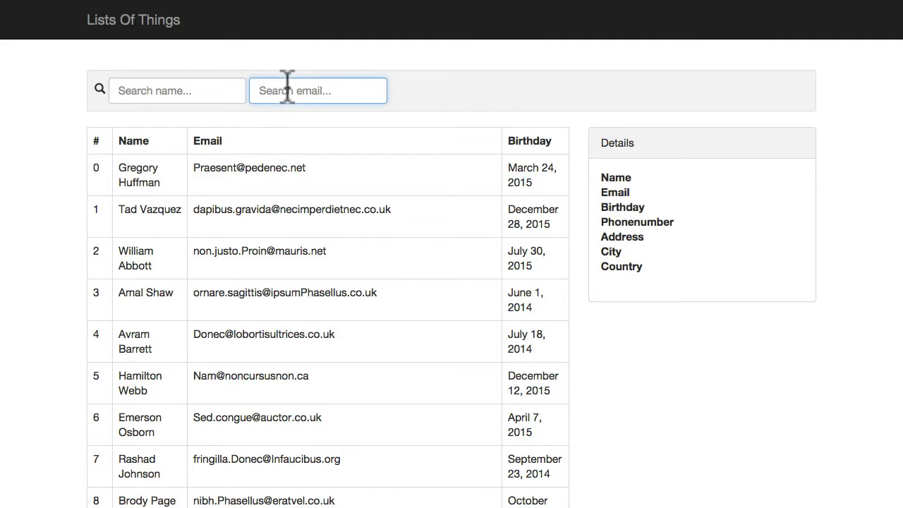
text(asdalsdkjaslkd)
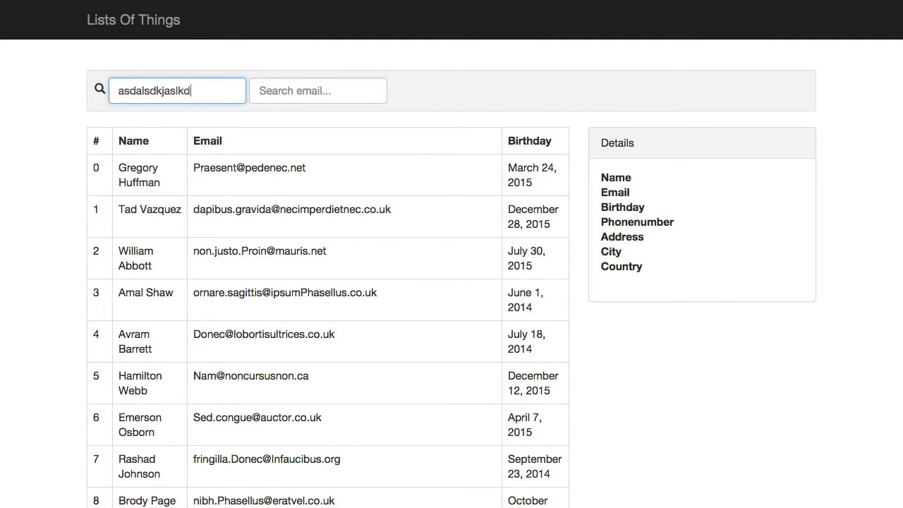
click(317, 91)
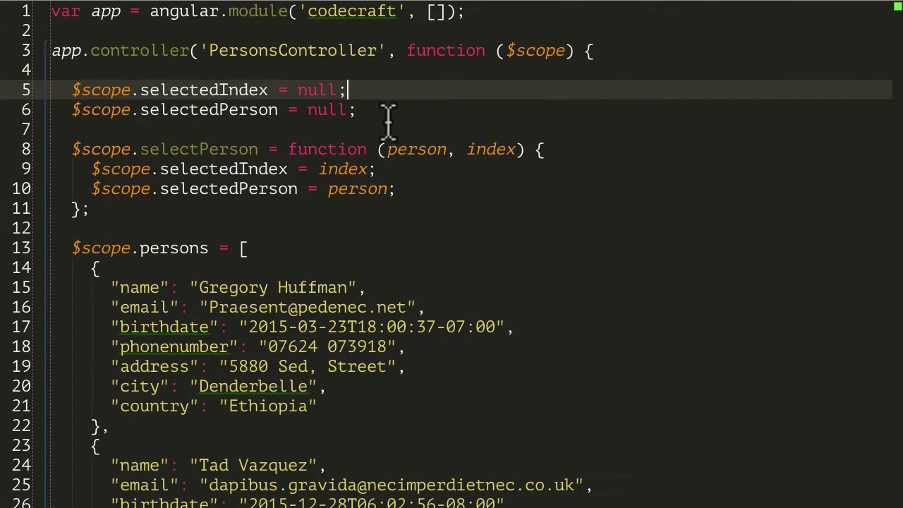
Step: Add $scope.search = {}; at the top of PersonsController in main.js, then move to index.html
key(Enter)
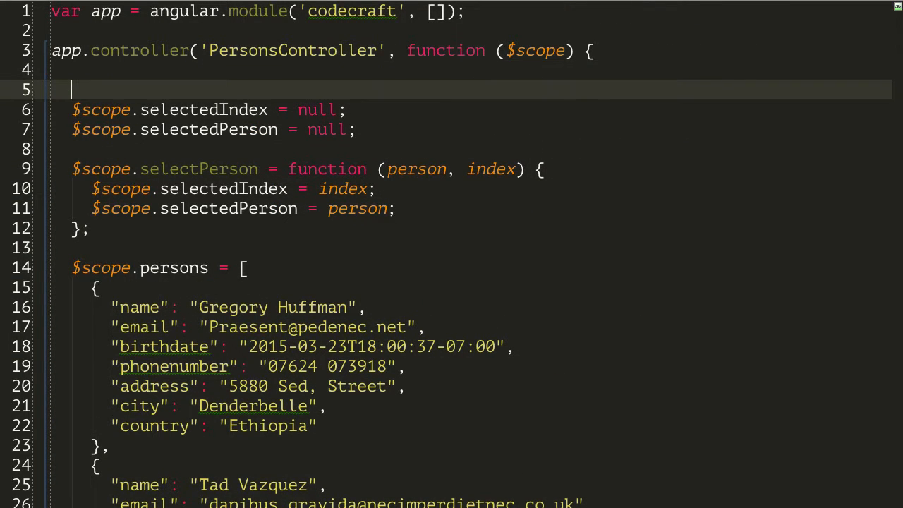
text($scope)
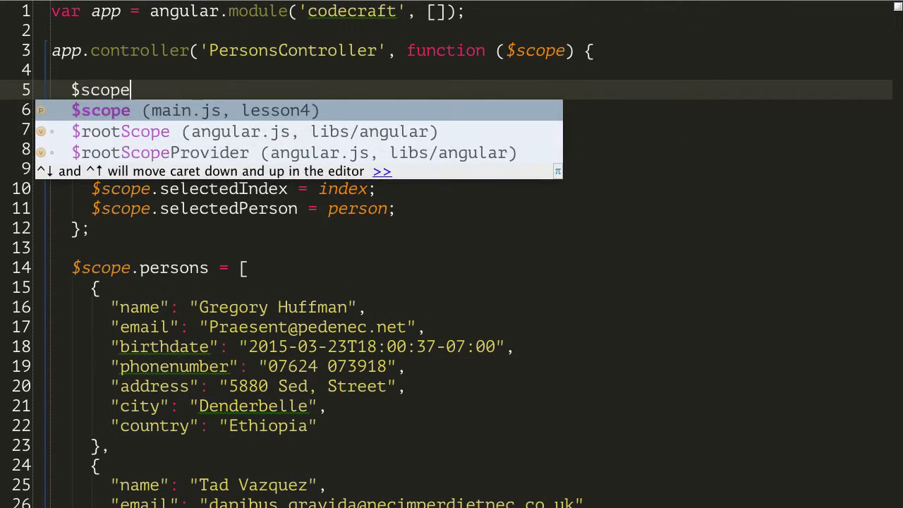
text(.search)
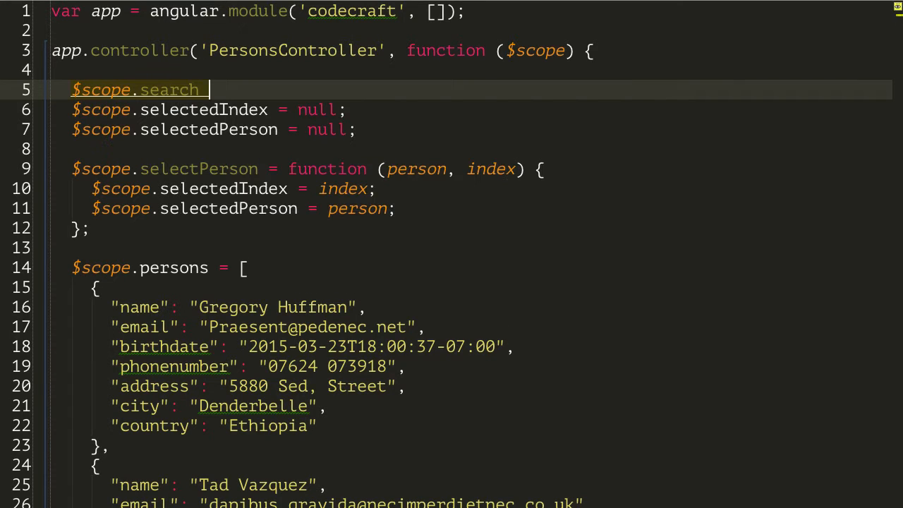
text(= {};)
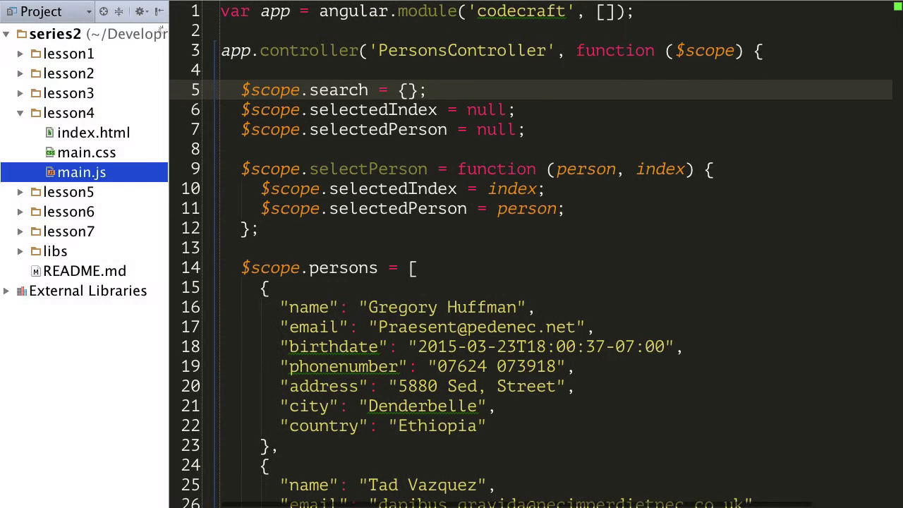
click(93, 133)
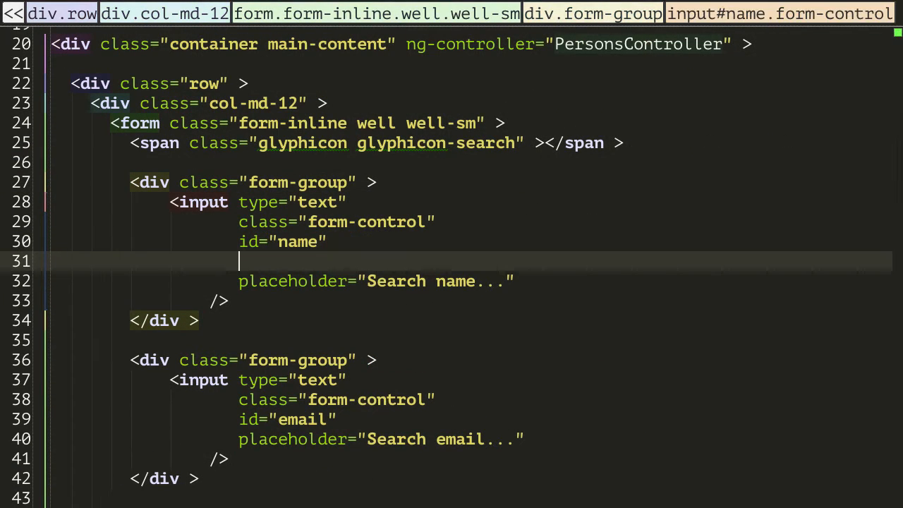
Step: Bind the name input with ng-model="search.name" in index.html
text(ng-model =)
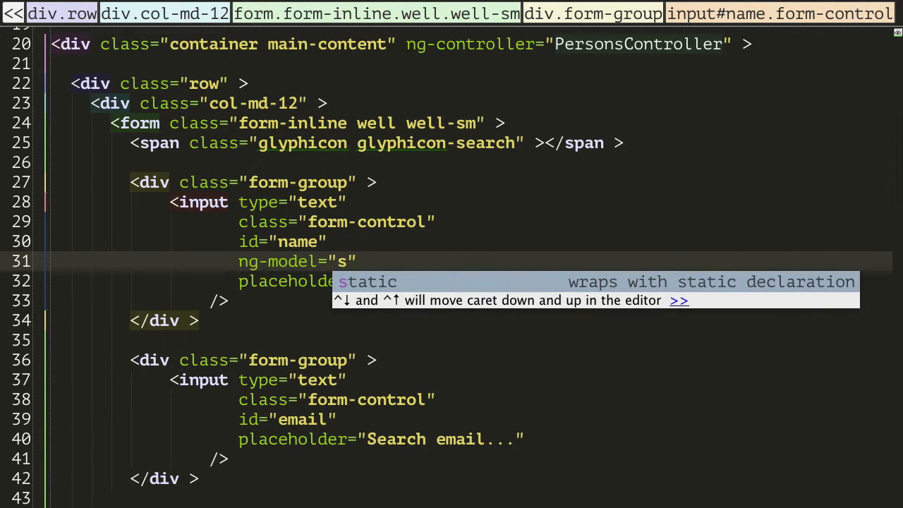
text(earch)
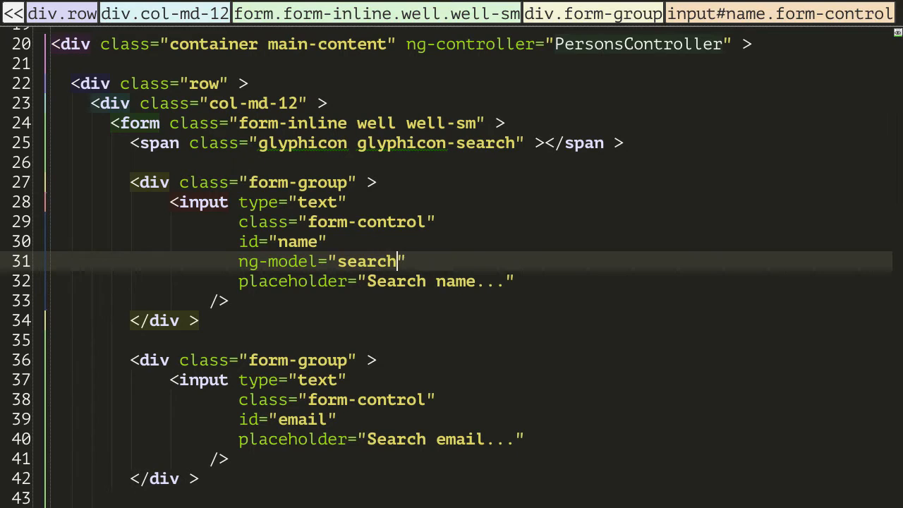
text(.name)
text(ng-model="search.email")
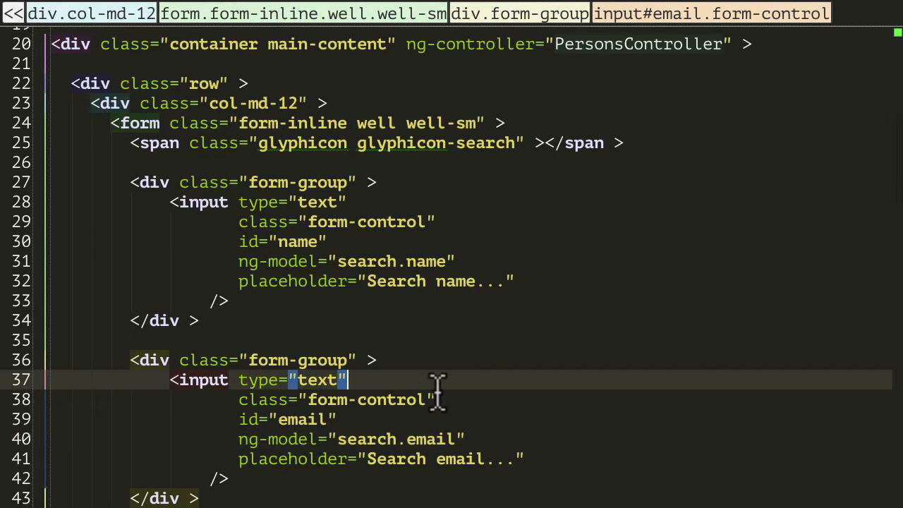
Step: Add a <pre>{{ search }}</pre> debug block below the details panel
scroll(down, 3)
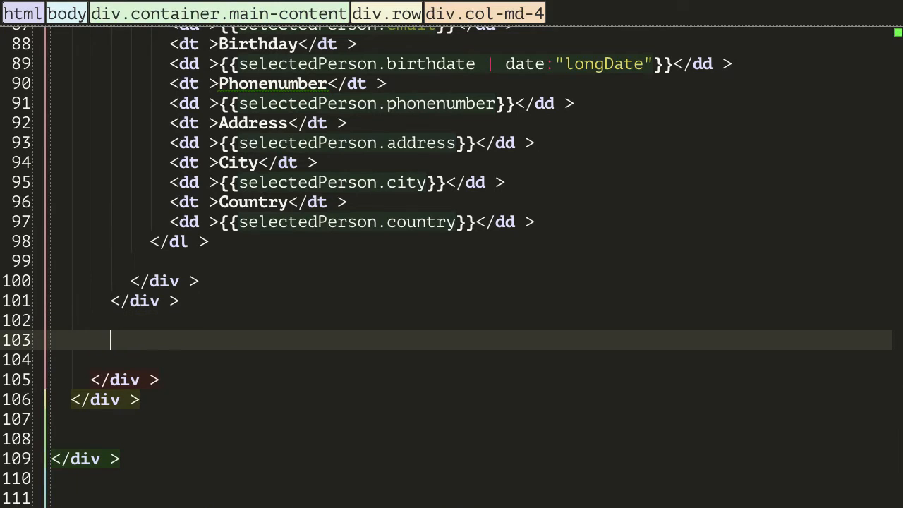
text(<pre>{{ }}</pre>)
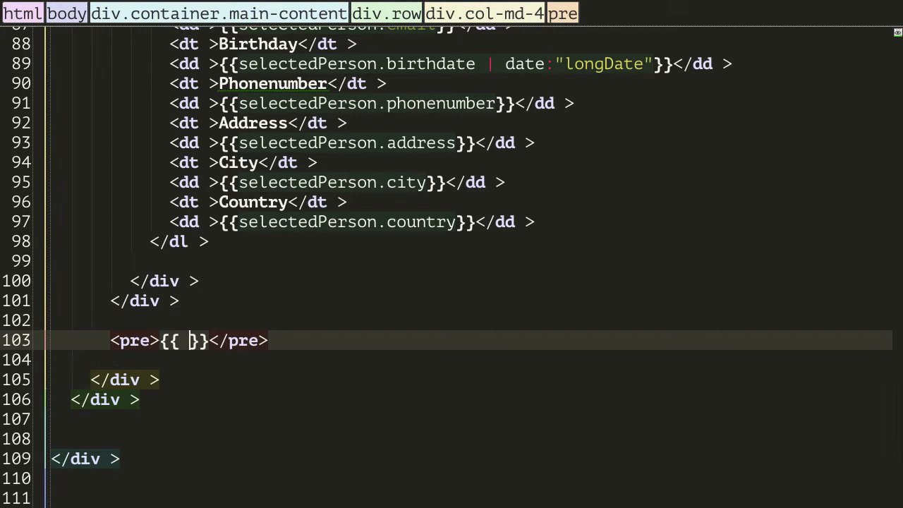
text(se)
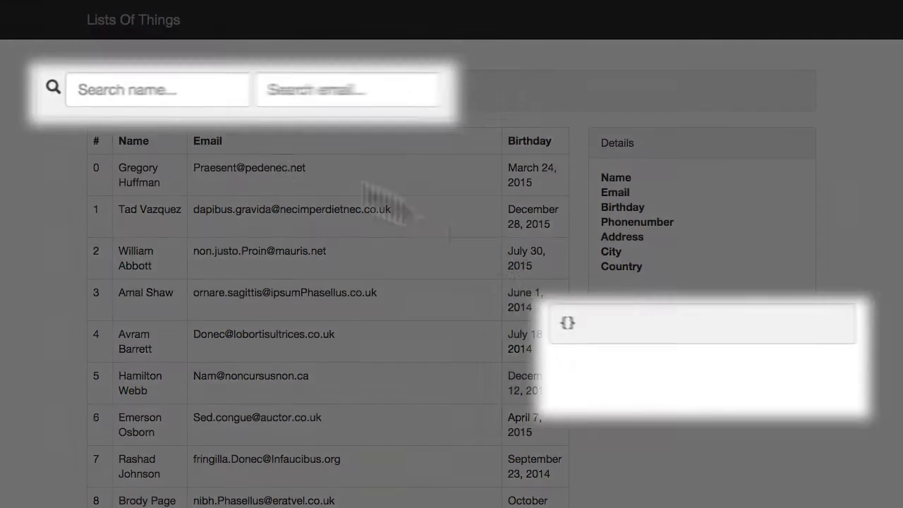
Step: Enter Asim plus random letters in the name box; the debug block shows {"name":"Asim"}, list unfiltered
text(Asim)
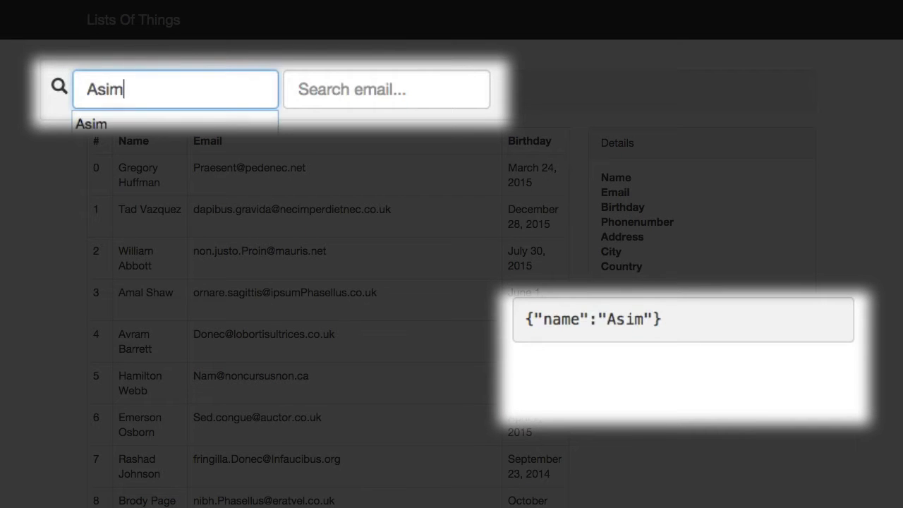
text(askldjasld)
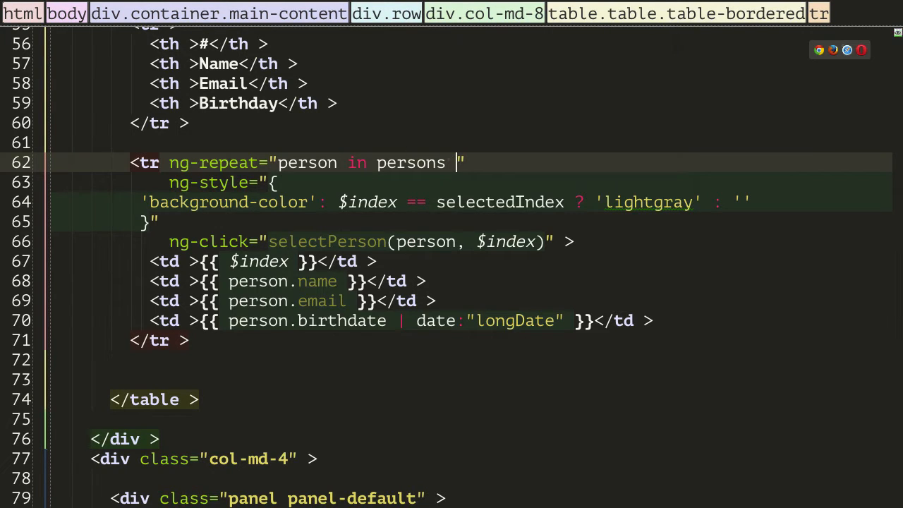
Step: Append | filter:search to the 'person in persons' ng-repeat in index.html
text(|)
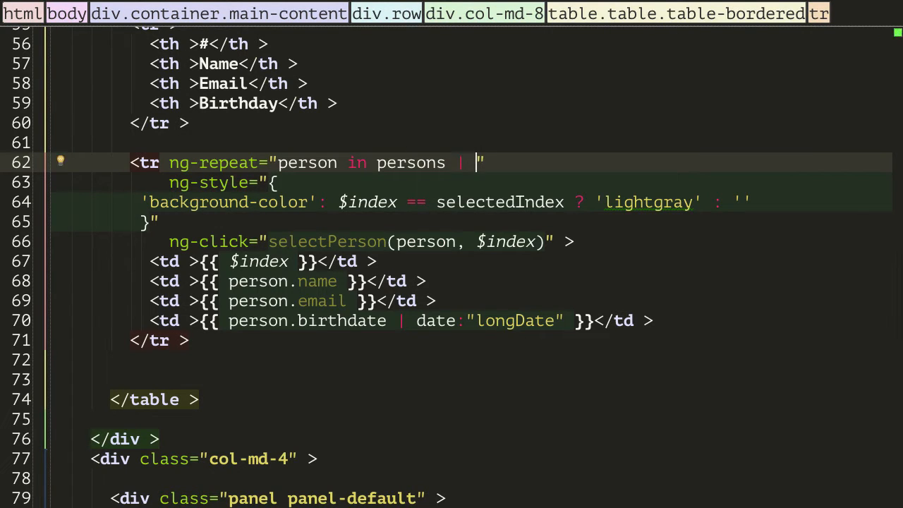
text(filter)
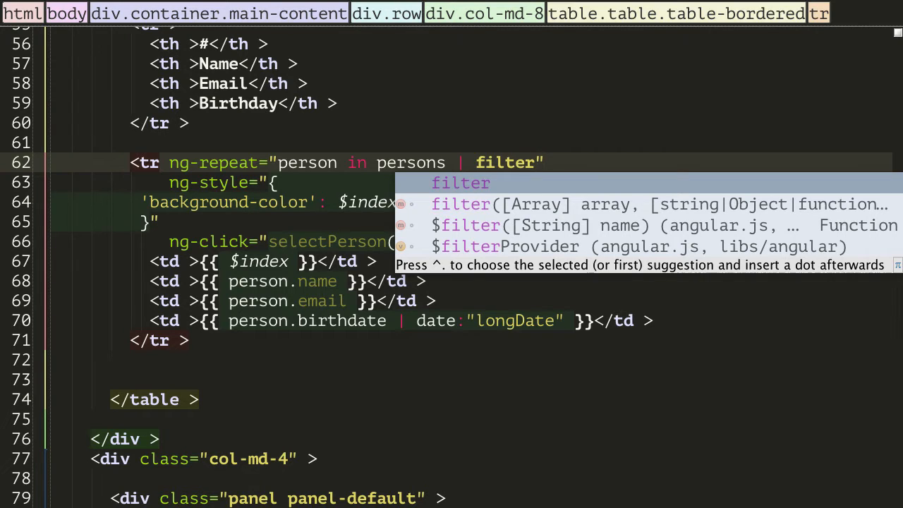
text(:)
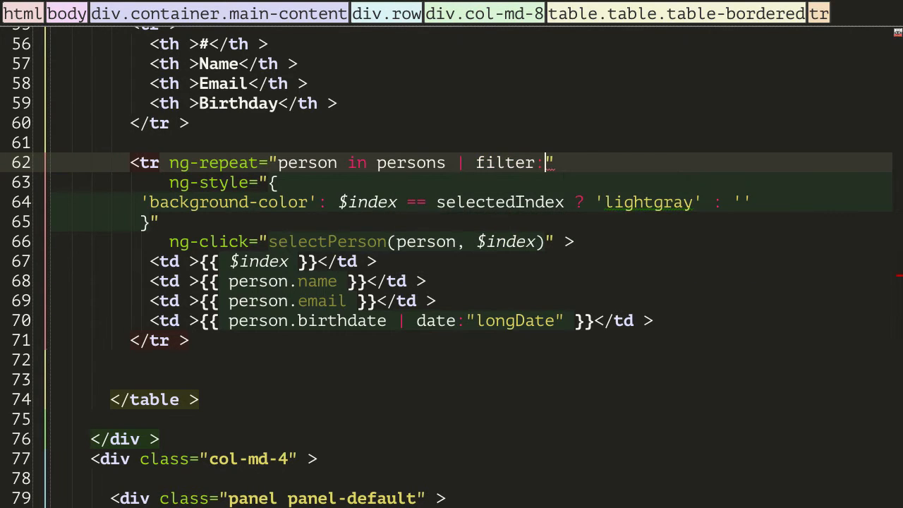
text(search)
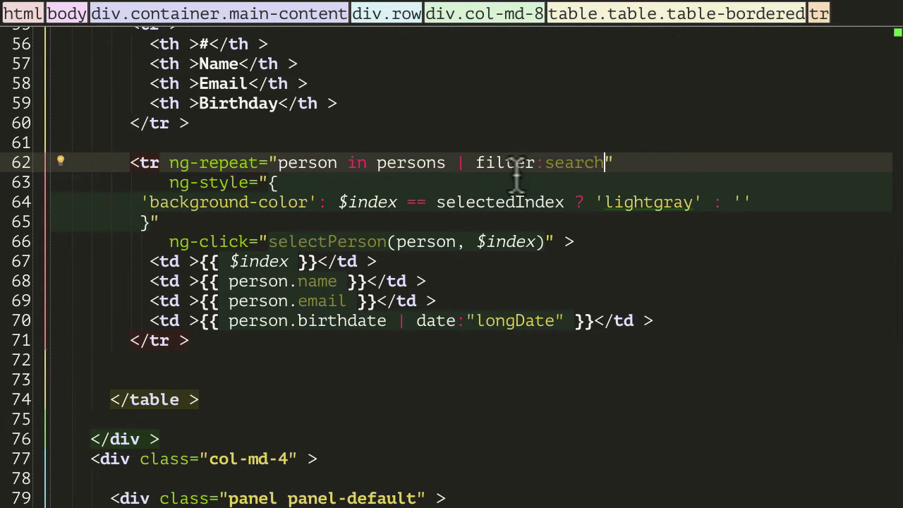
mouse_move(507, 162)
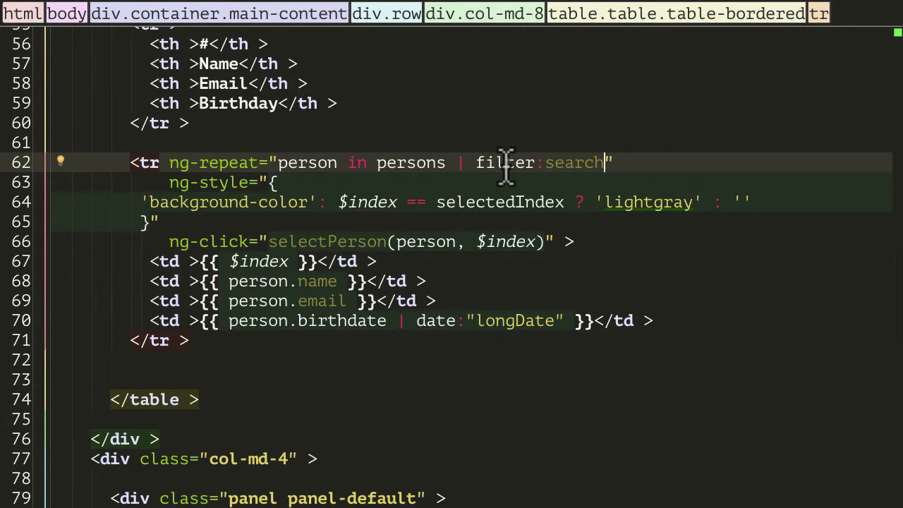
mouse_move(494, 162)
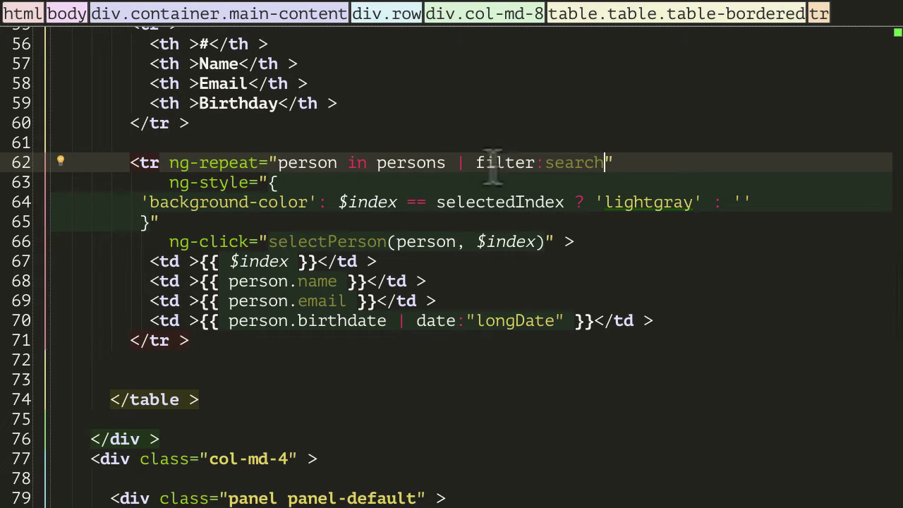
mouse_move(445, 162)
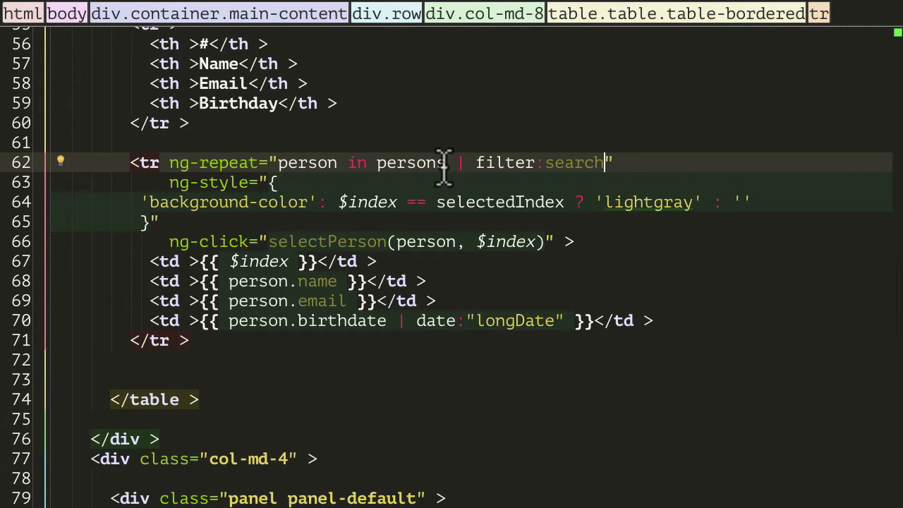
mouse_move(505, 162)
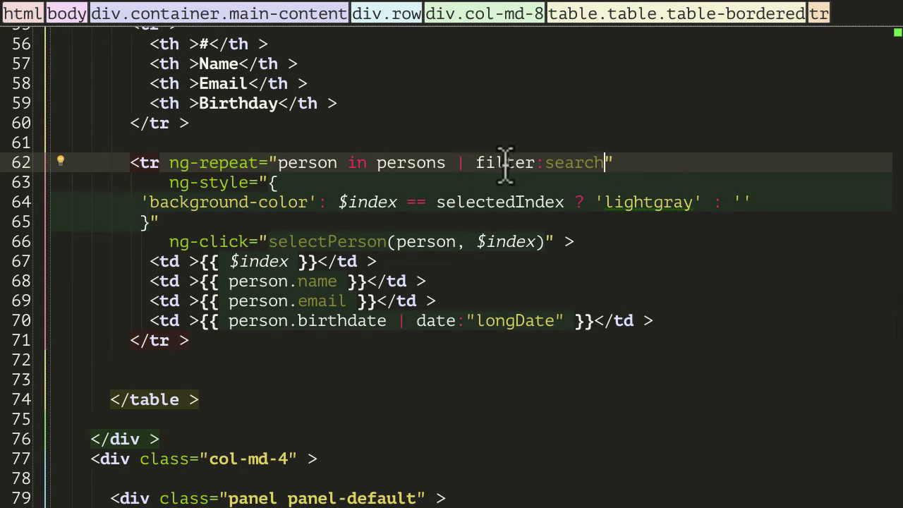
mouse_move(406, 176)
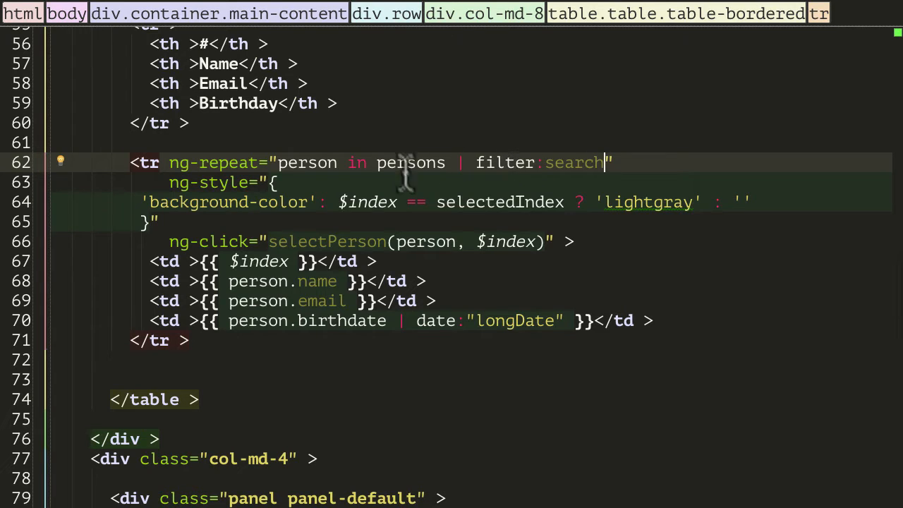
mouse_move(522, 162)
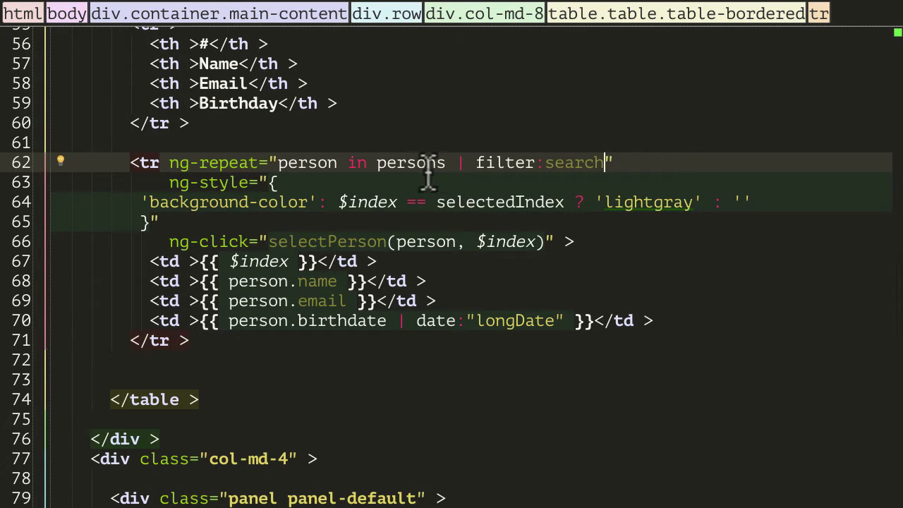
mouse_move(561, 162)
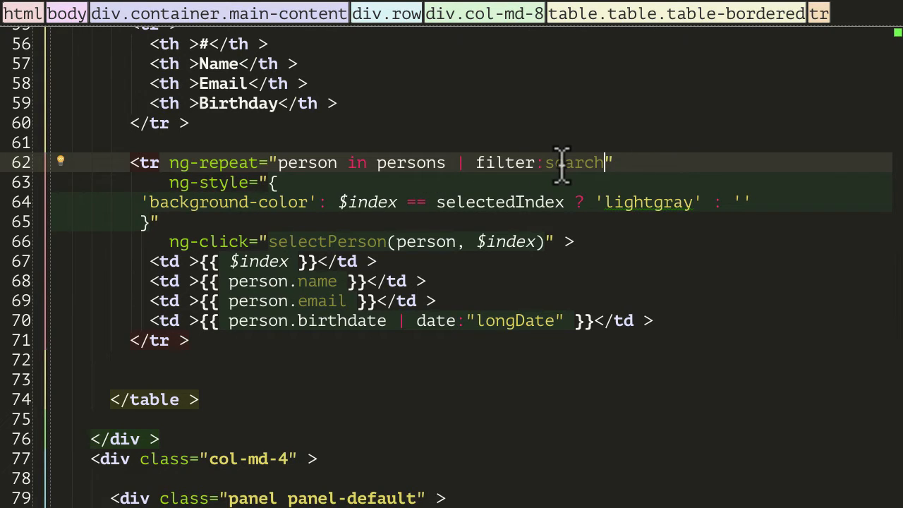
mouse_move(553, 162)
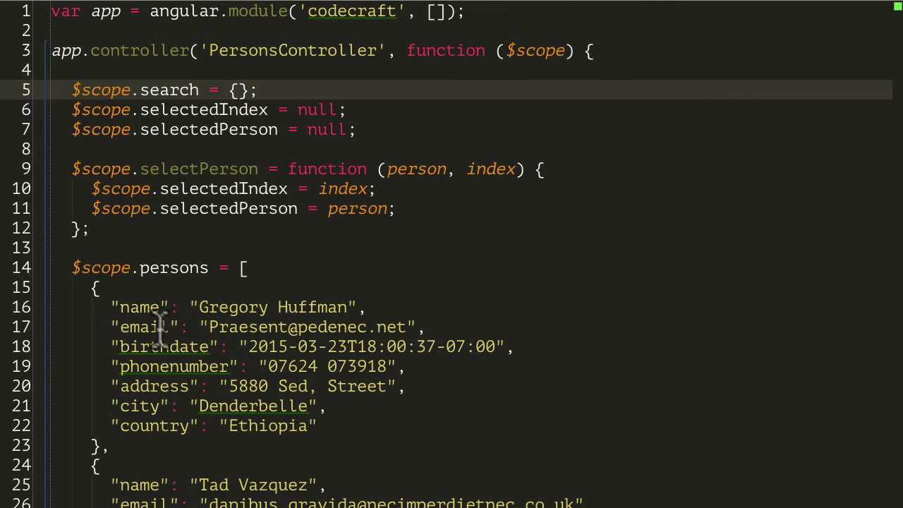
click(141, 308)
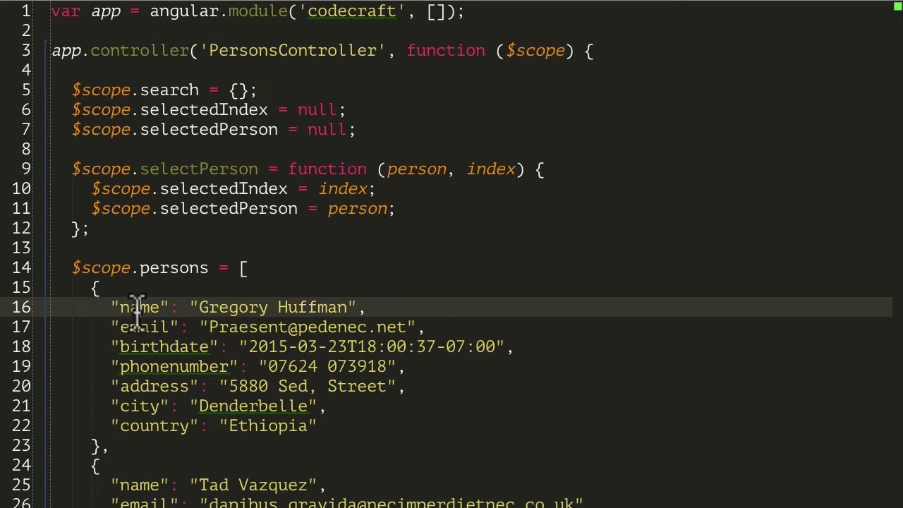
double_click(138, 307)
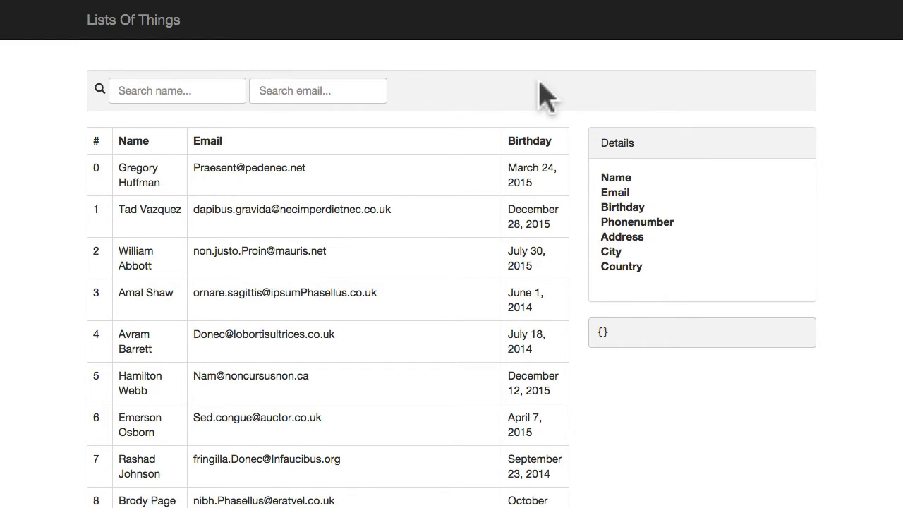
Step: Search names for 'Gre', clear it, then try 'Pra' and '!' in the email search box
click(178, 91)
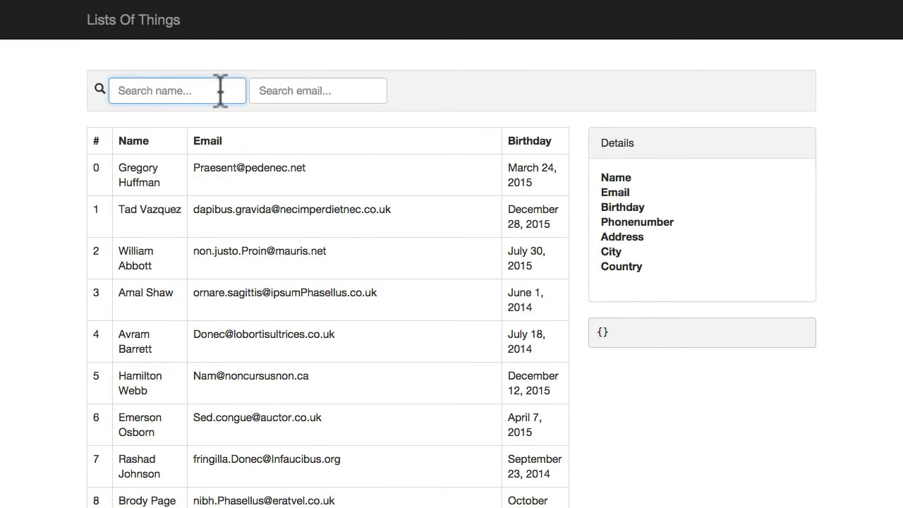
text(Gre)
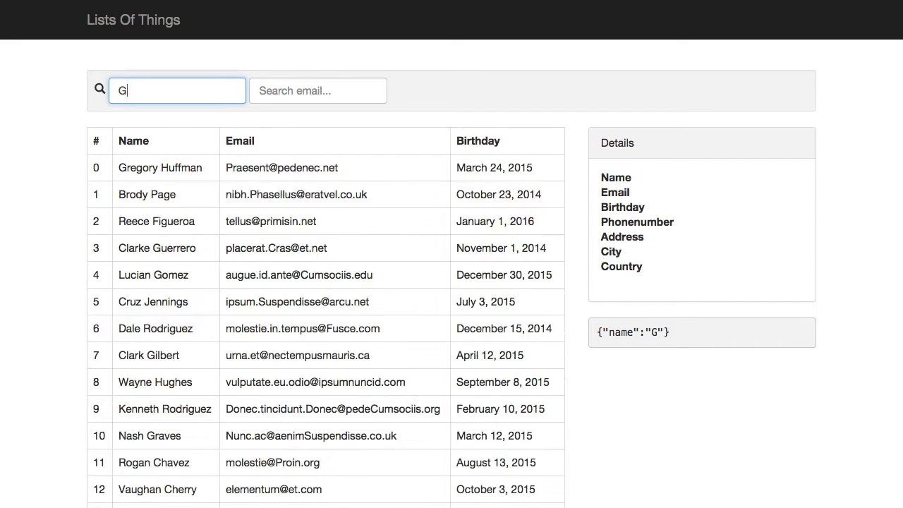
key(backspace)
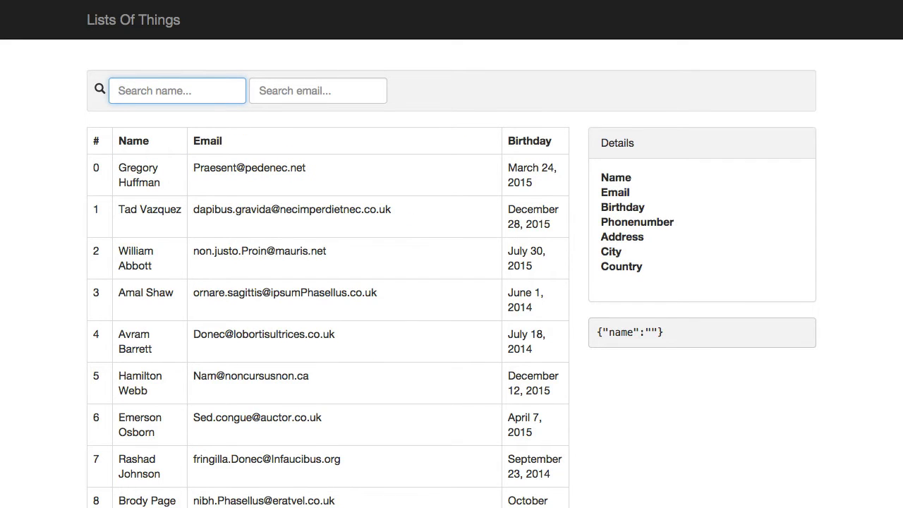
click(318, 91)
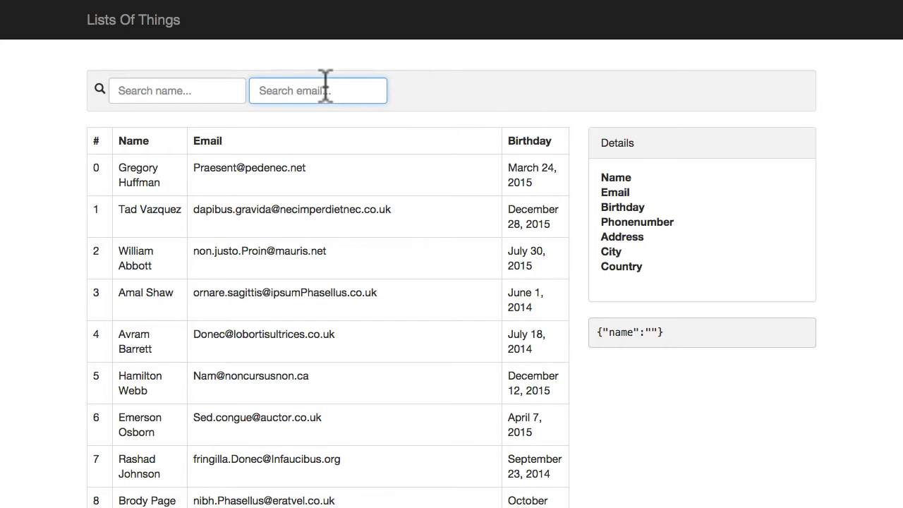
text(P)
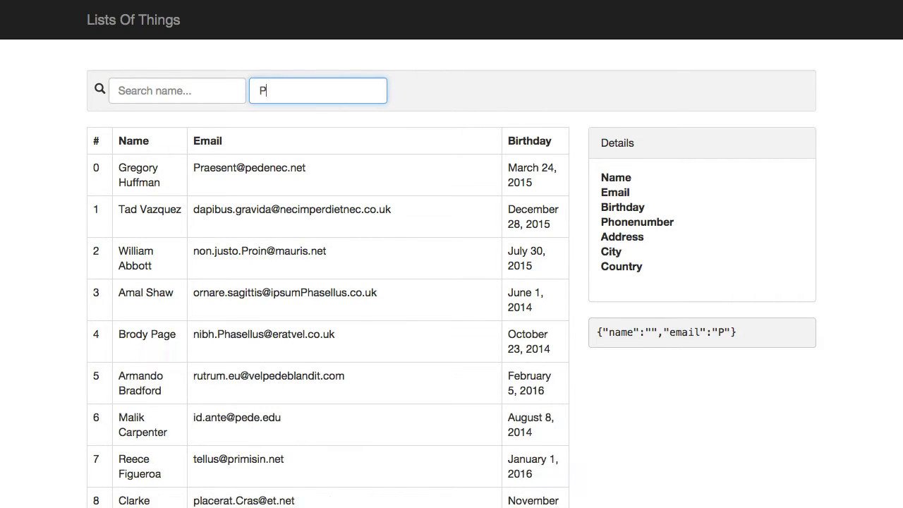
text(ra)
click(177, 91)
text(Gre)
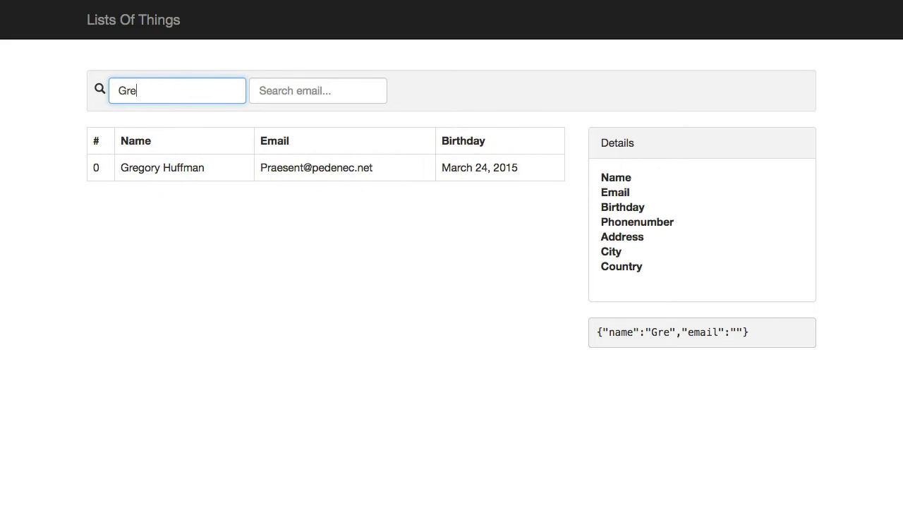
text(!)
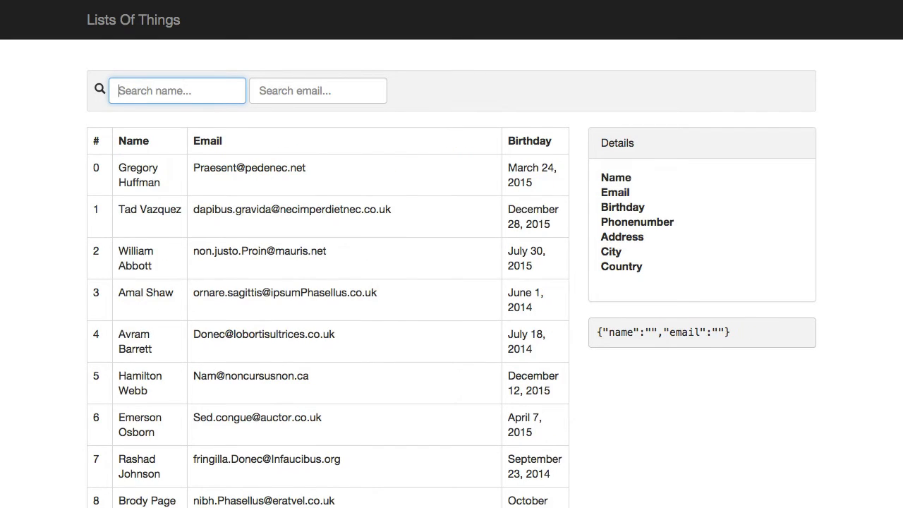
Step: Search 'greg' then 'Vaz', each narrowing the list to one person, then reload to clear
text(g)
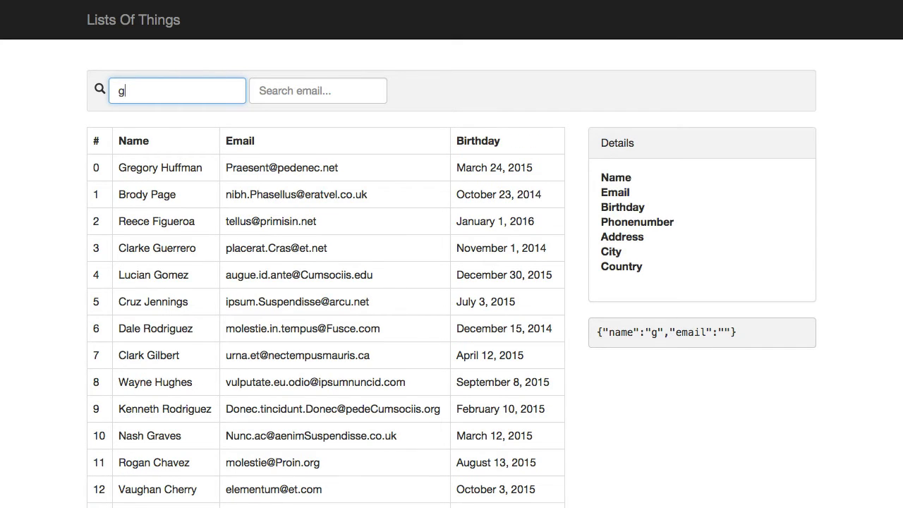
text(reg)
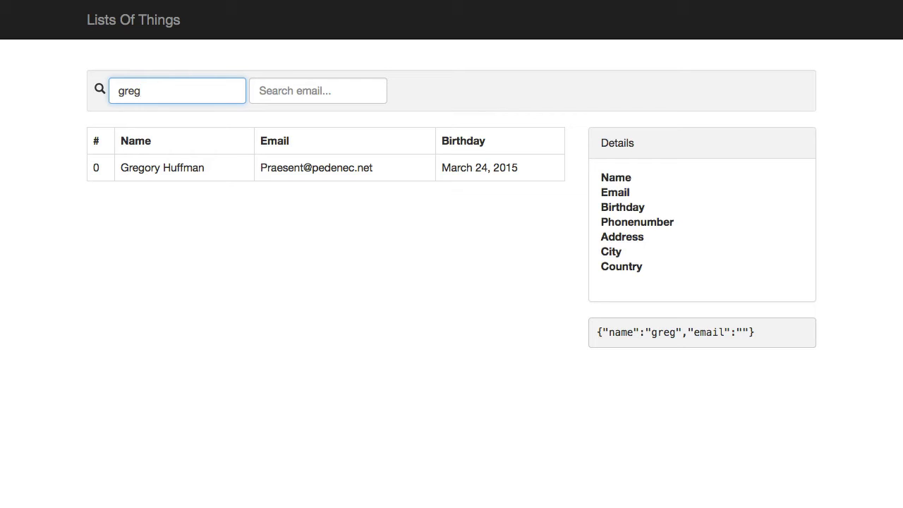
double_click(141, 90)
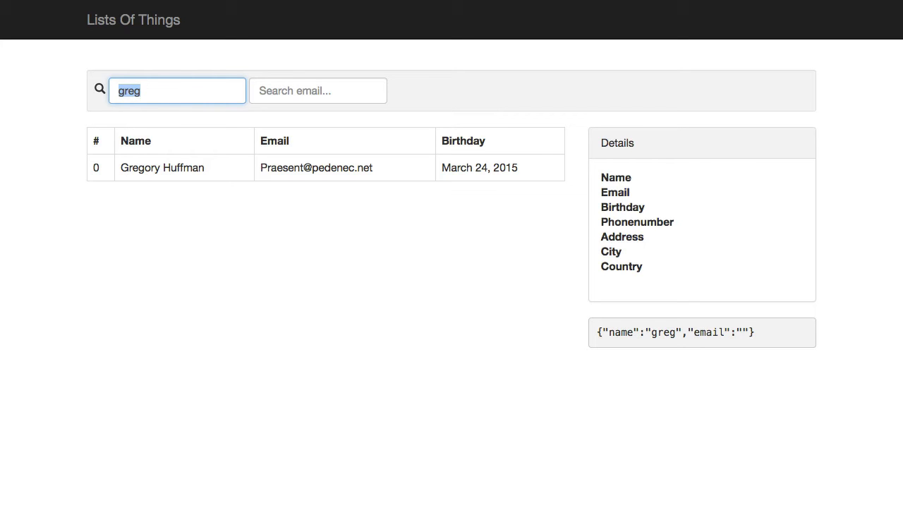
click(178, 90)
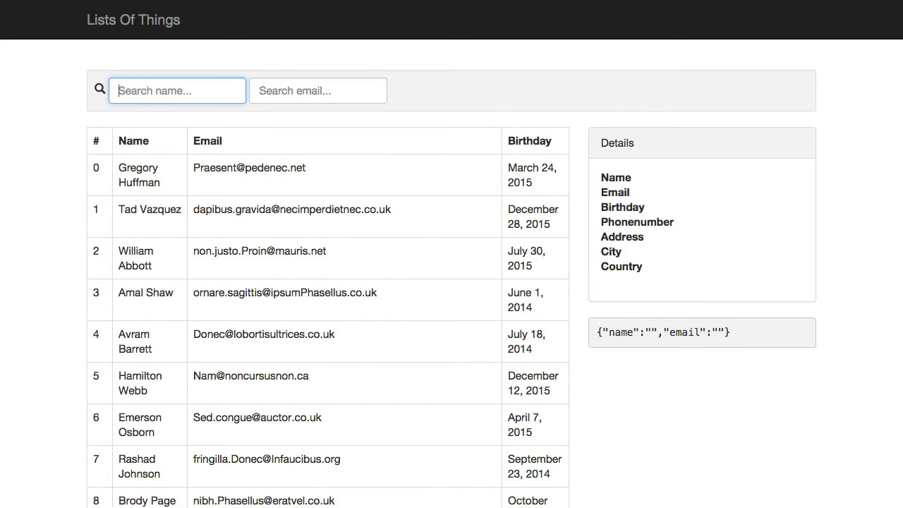
text(Vaz)
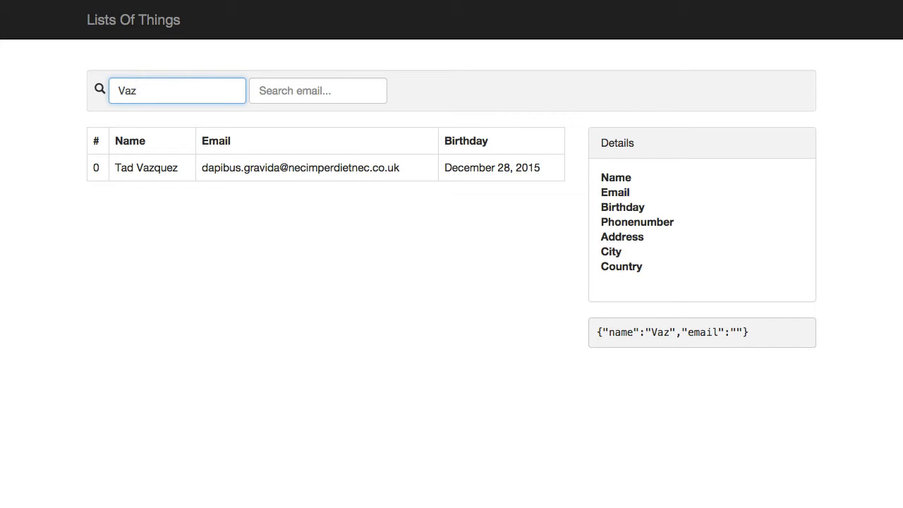
click(316, 90)
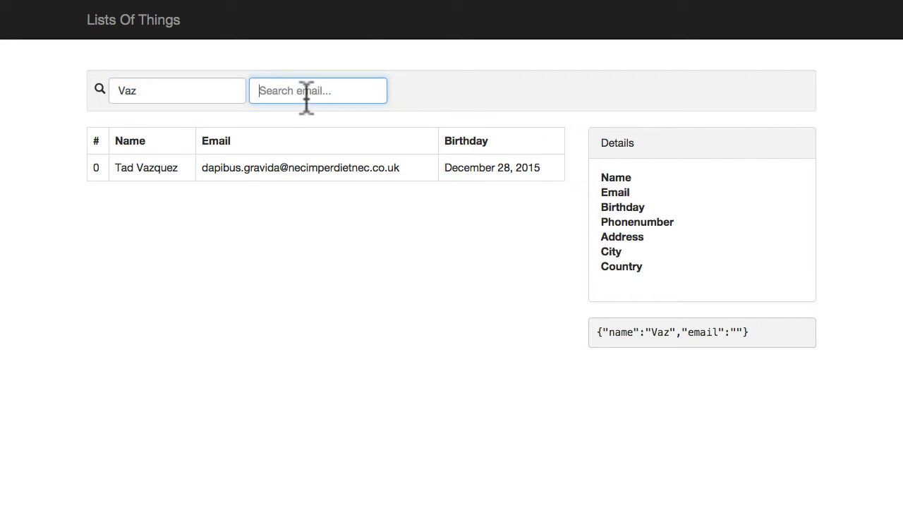
click(177, 90)
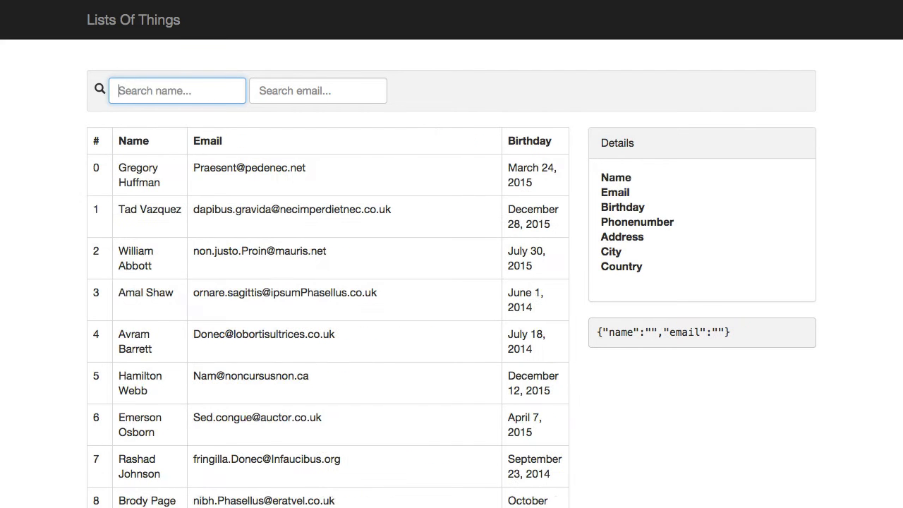
mouse_move(322, 187)
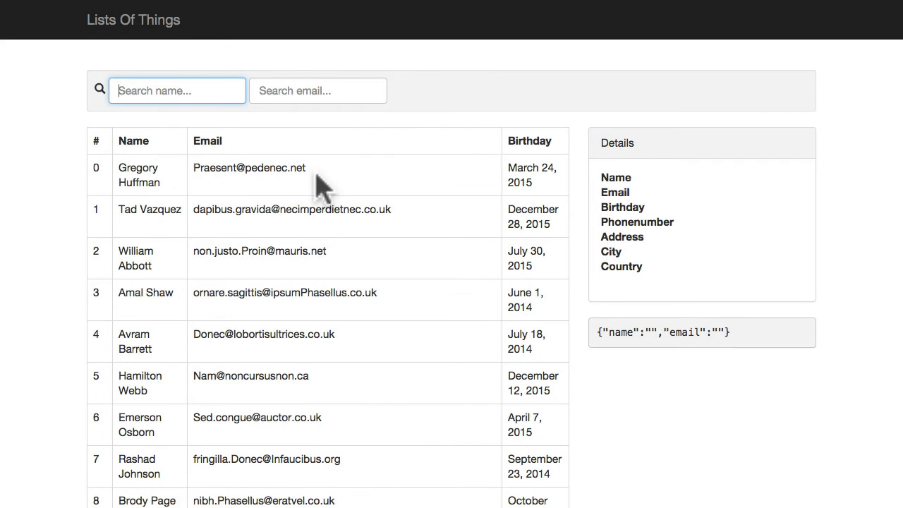
mouse_move(392, 186)
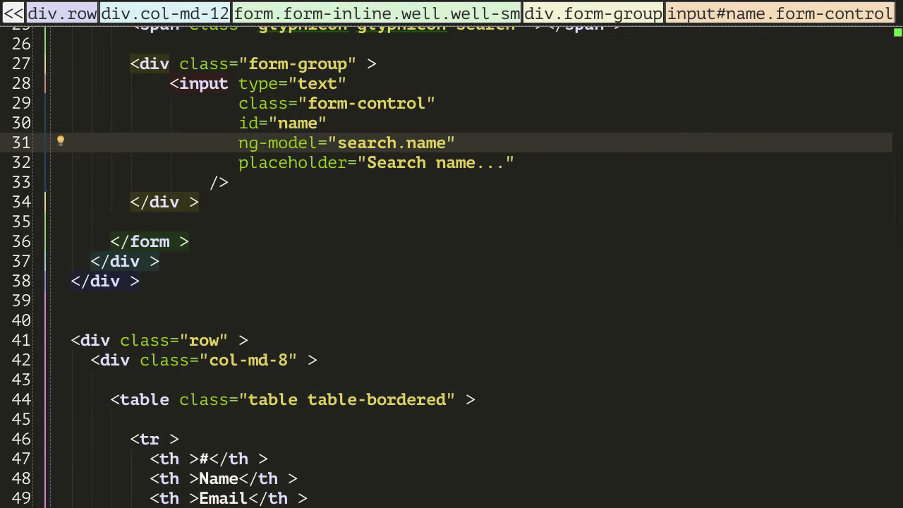
Step: Change the name input binding from search.name to search.$ so the filter matches any field
double_click(426, 143)
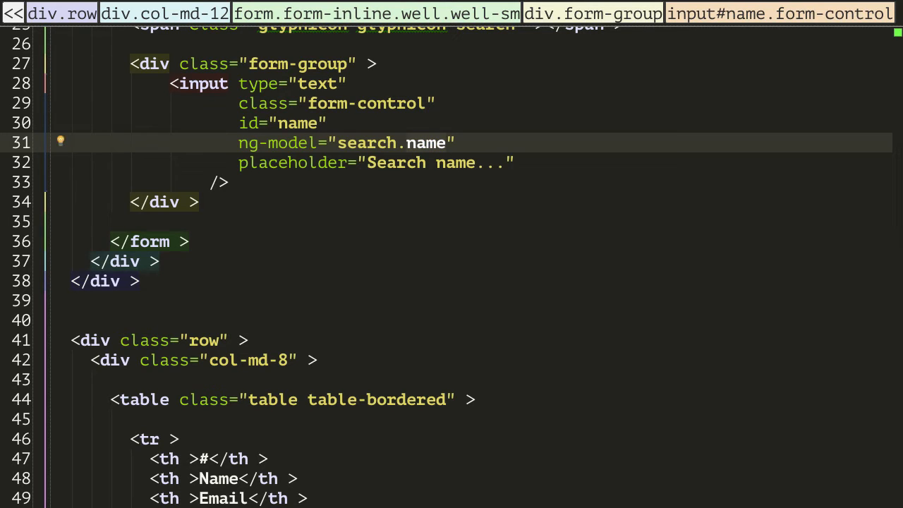
text($)
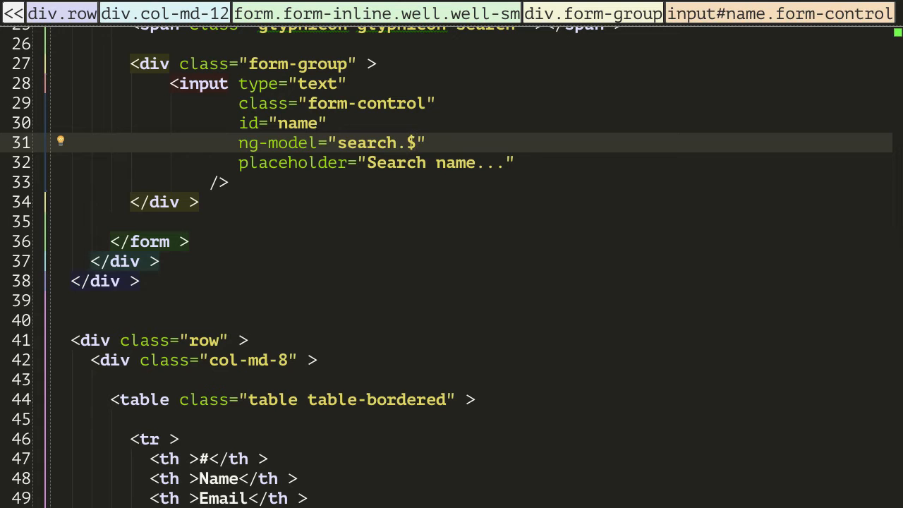
scroll(down, 3)
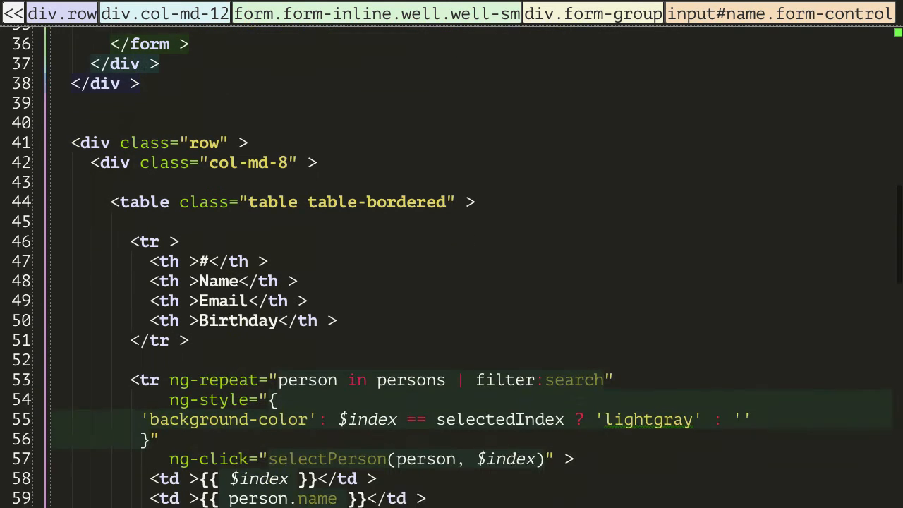
scroll(down, 3)
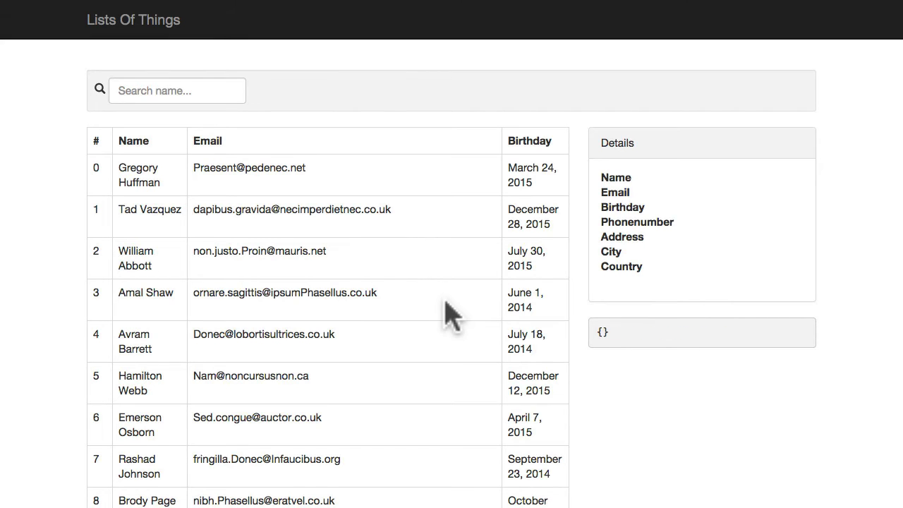
Step: Try 'A', '.net' and 'Abb' in the single search box; the debug block shows {"$":...} matches
click(178, 91)
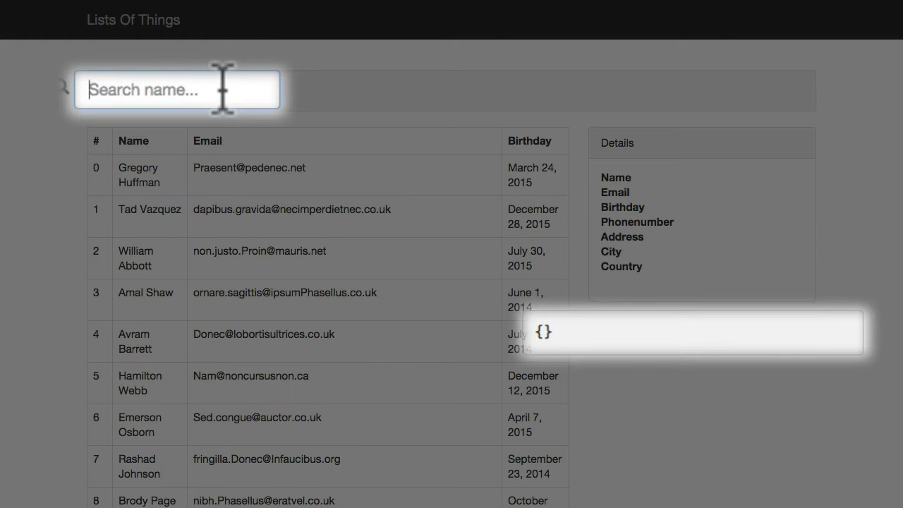
text(A)
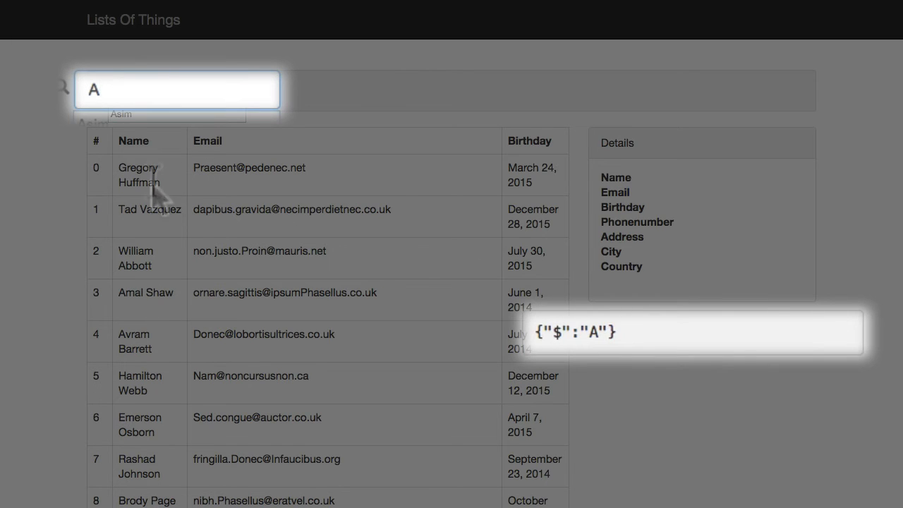
mouse_move(173, 96)
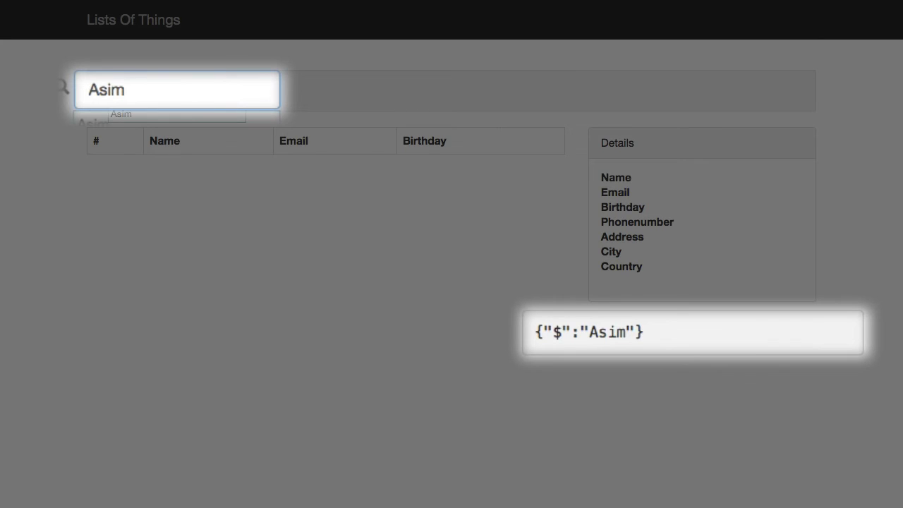
click(176, 90)
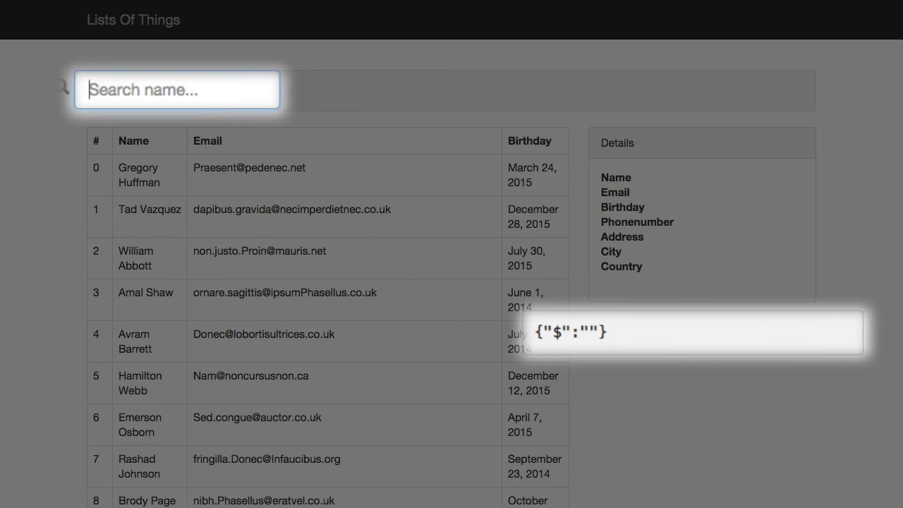
text(.net)
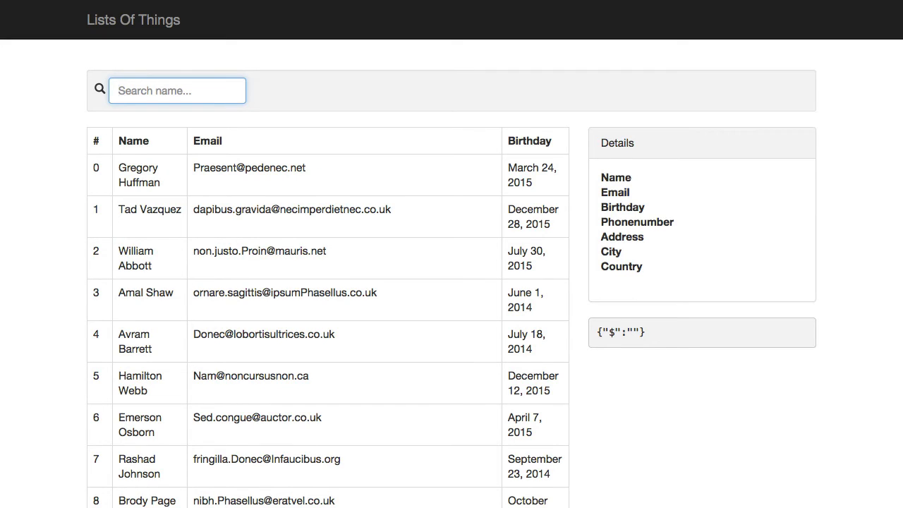
text(Abb)
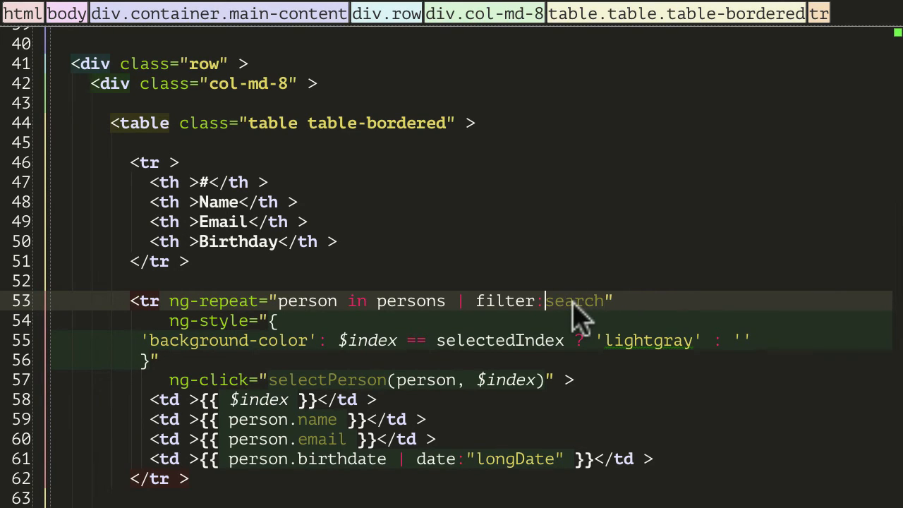
Step: Change filter:search to filter:sensitiveSearch and bind the input to plain search instead of search.$
text(se)
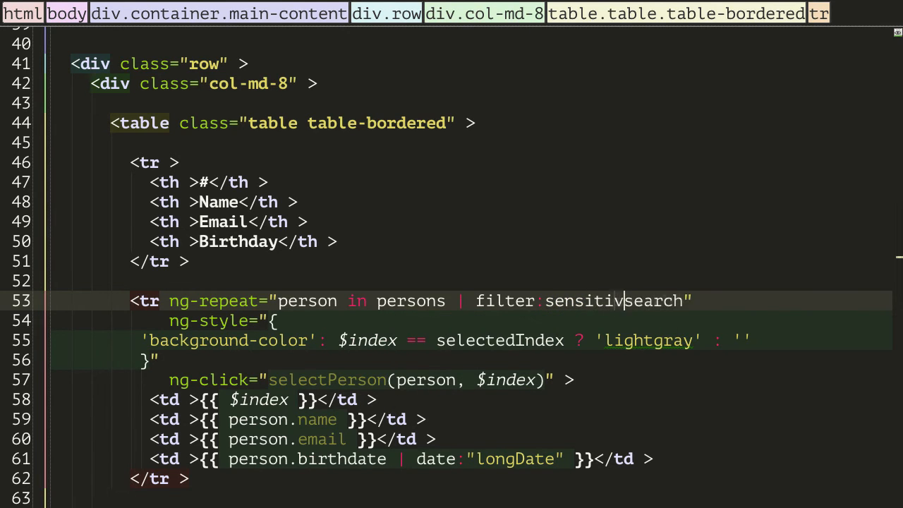
text(eS)
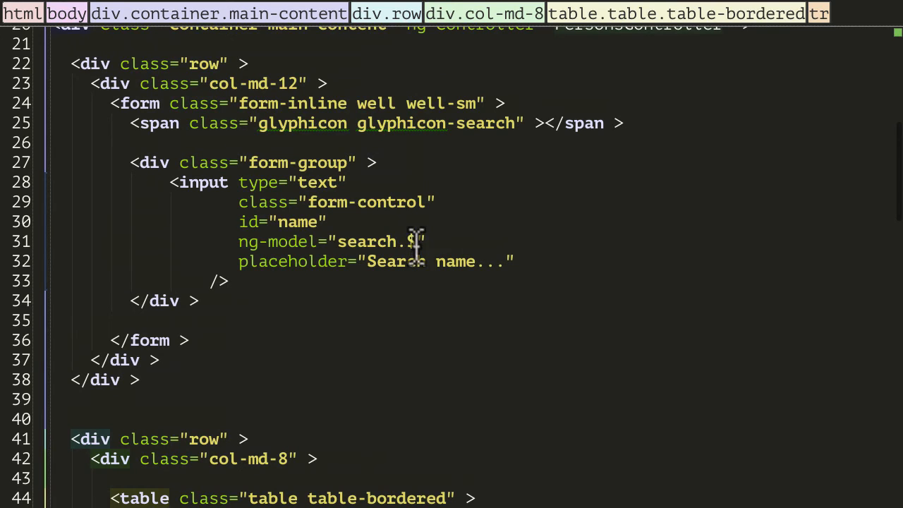
click(416, 241)
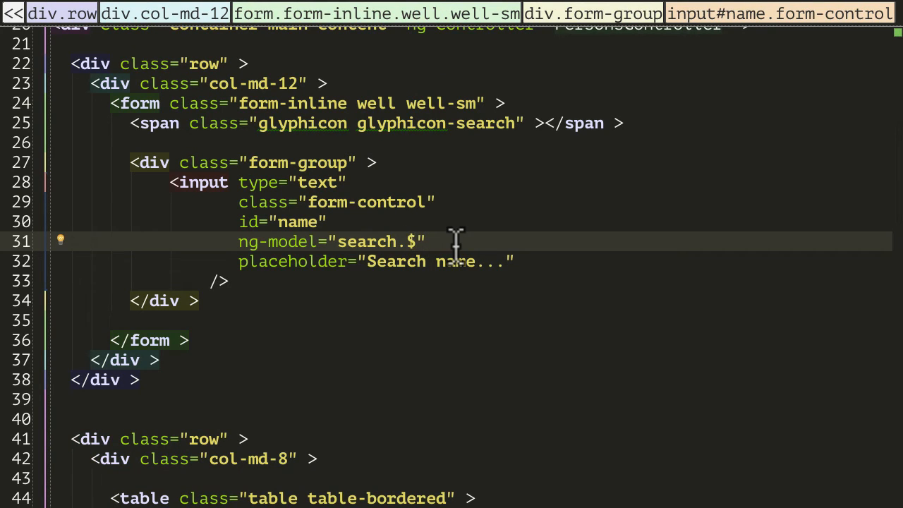
key(BackSpace)
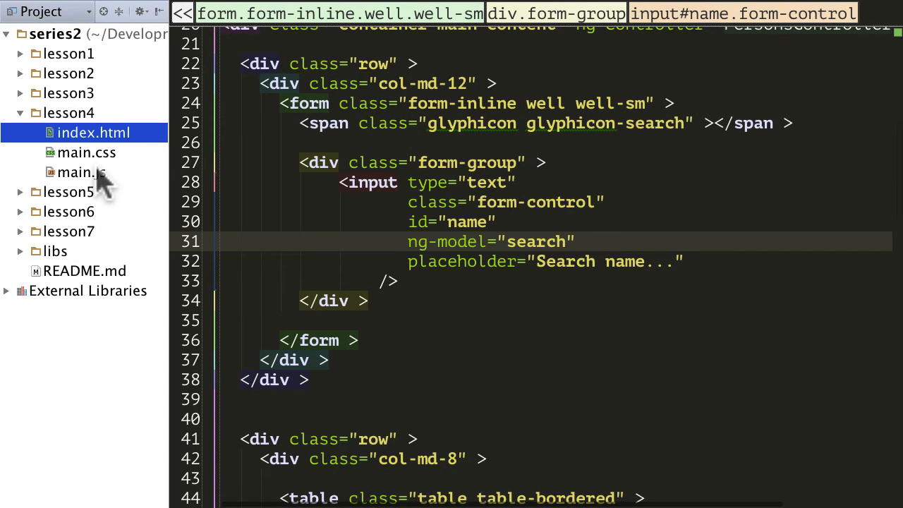
Step: Define $scope.sensitiveSearch = function(person) with an empty body in the lesson4 controller
click(82, 172)
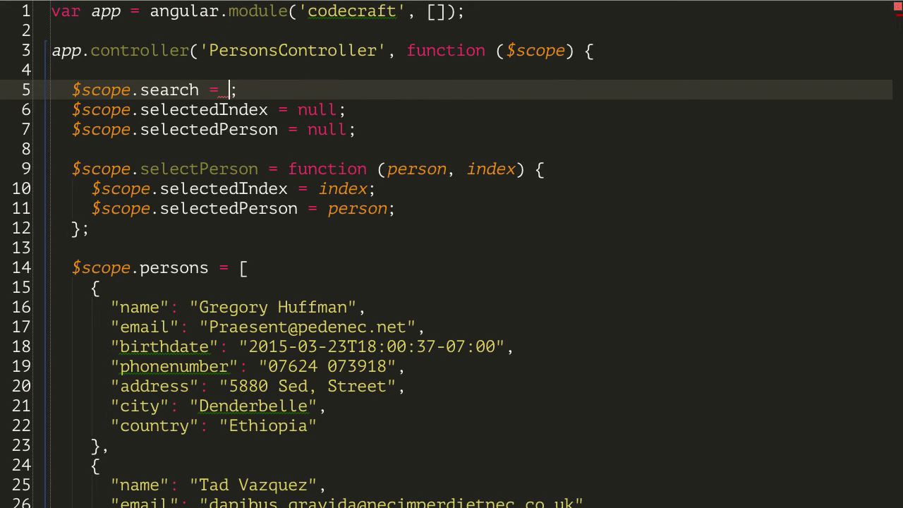
text("")
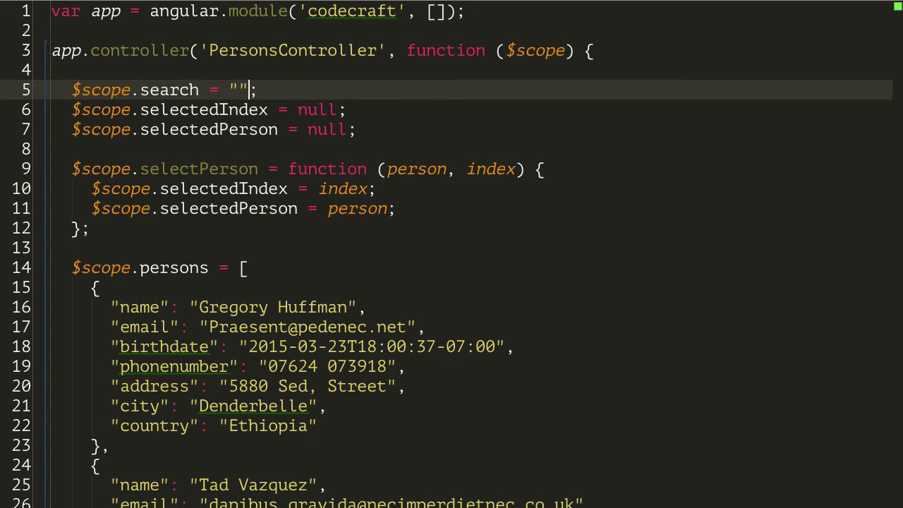
mouse_move(178, 237)
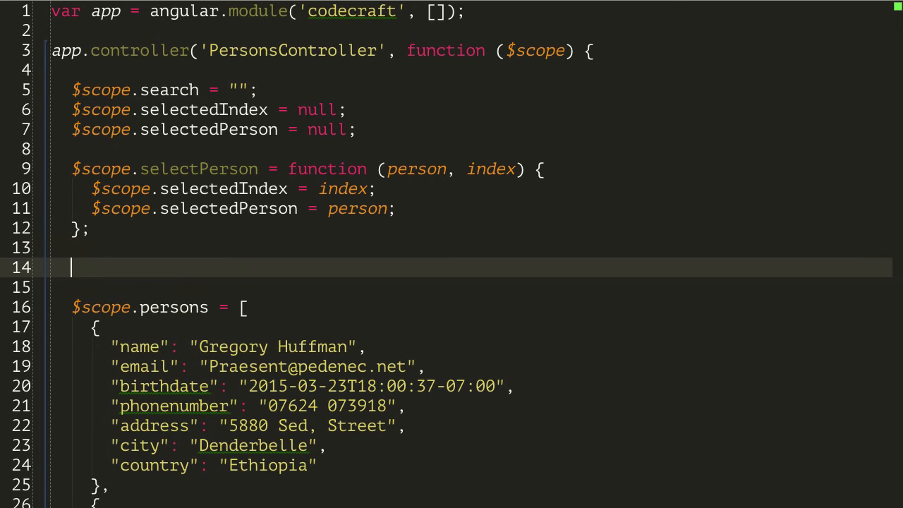
text($scope.se)
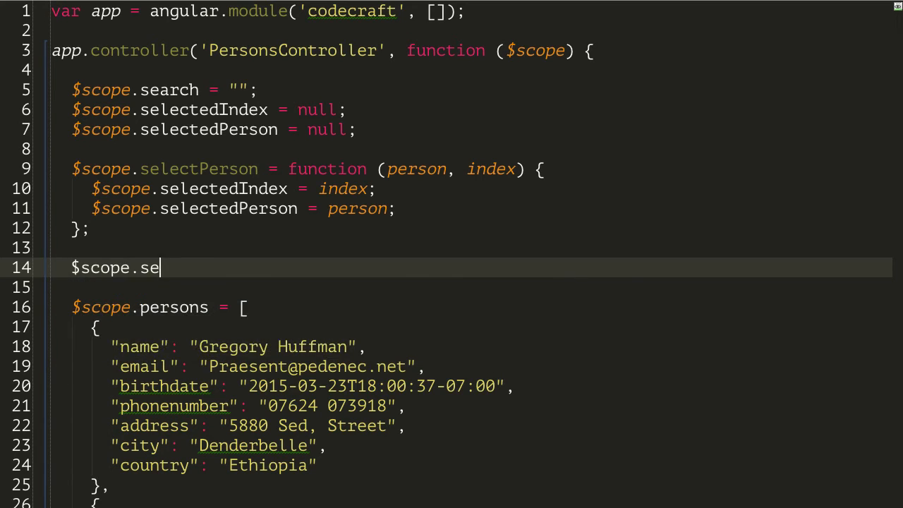
text(nsitiveSearch())
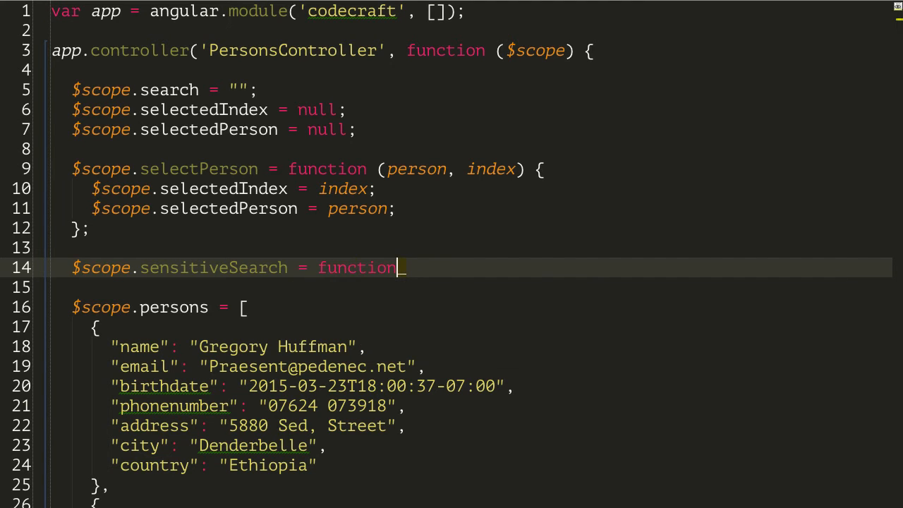
text(() {)
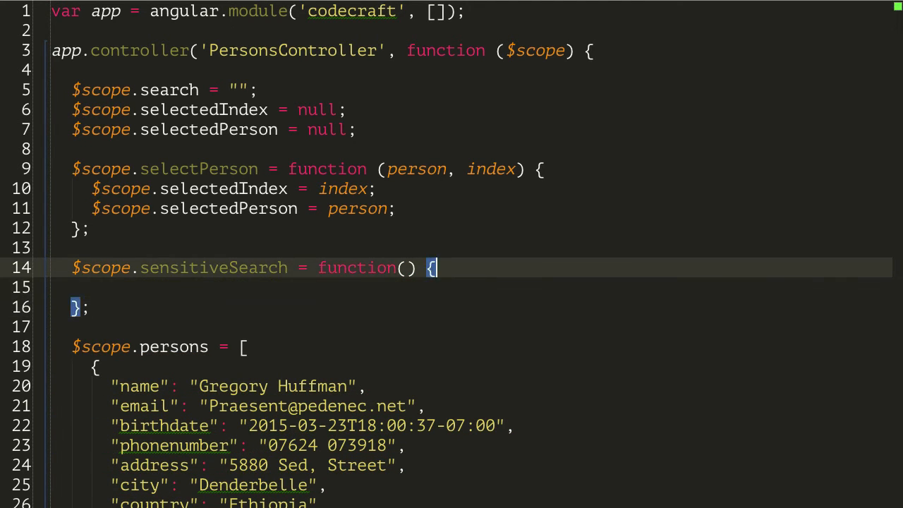
text(p)
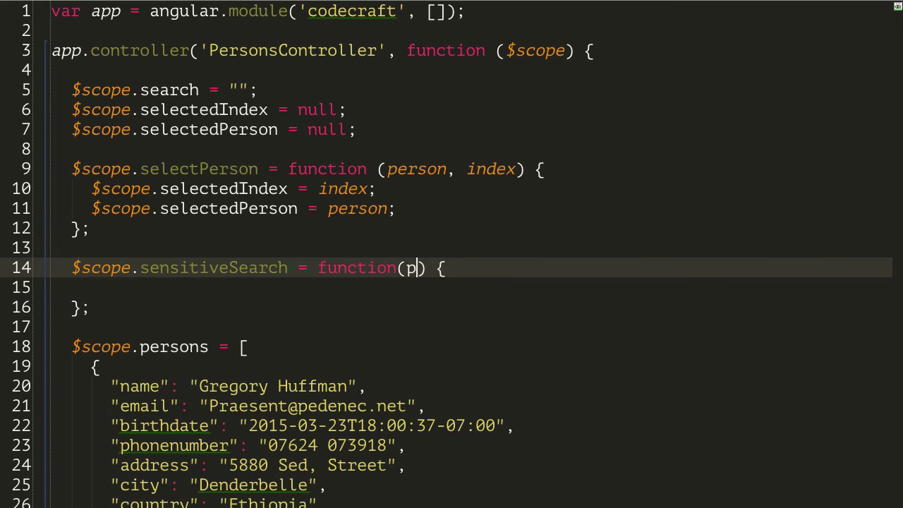
text(erson)
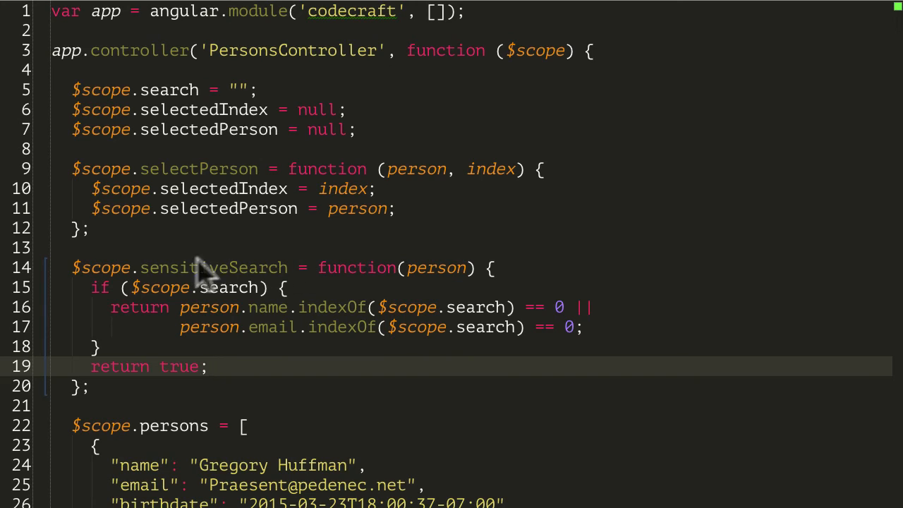
mouse_move(148, 299)
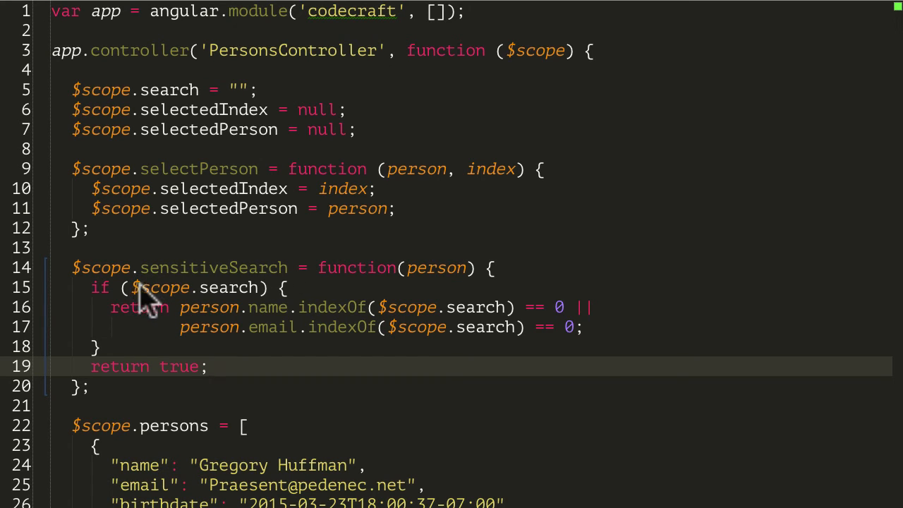
mouse_move(251, 299)
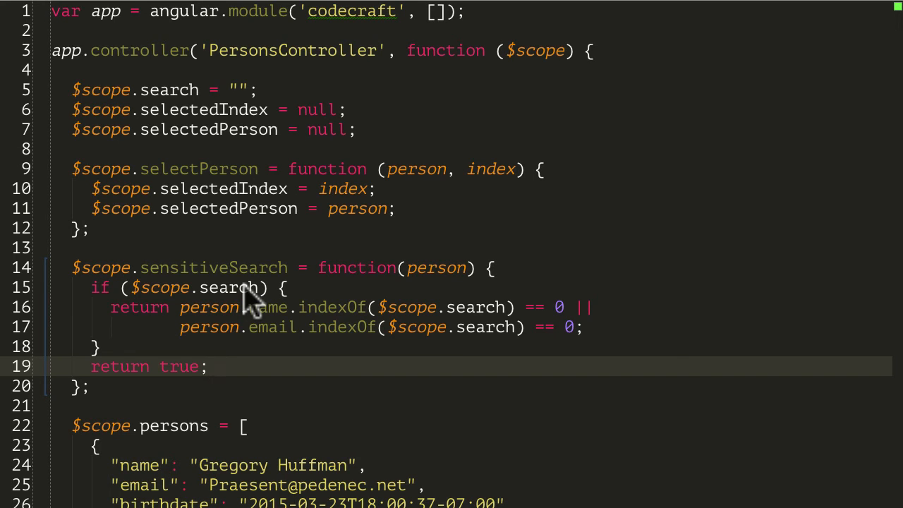
mouse_move(156, 318)
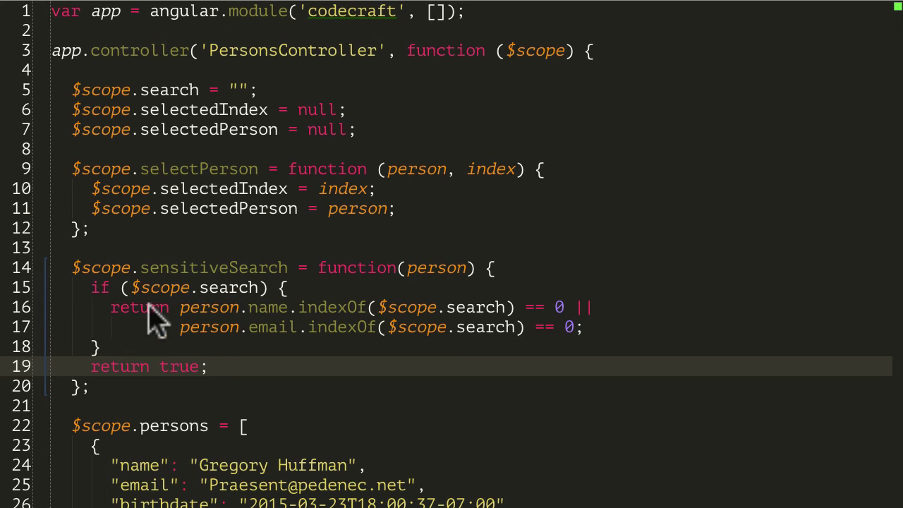
mouse_move(209, 321)
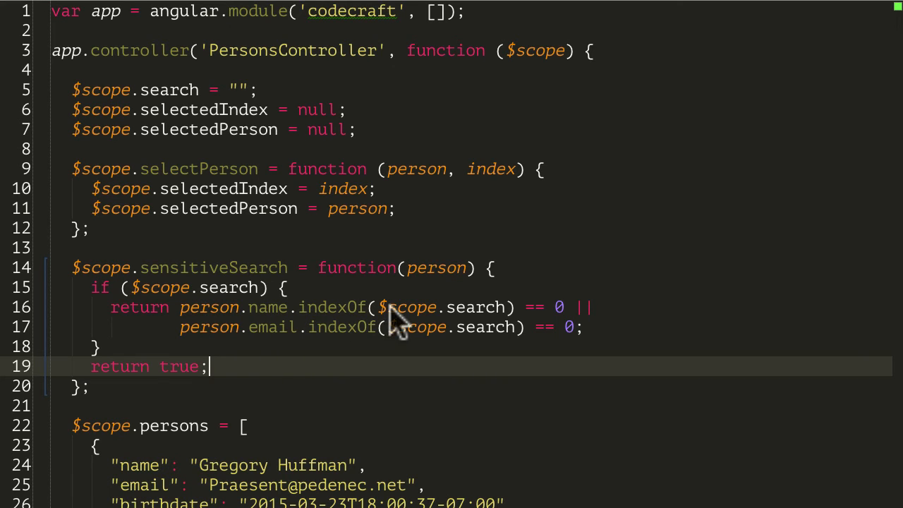
mouse_move(282, 325)
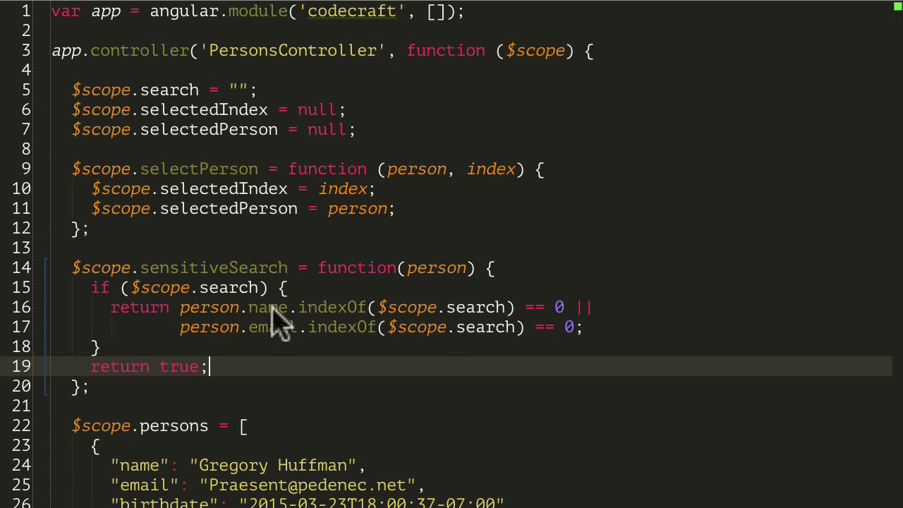
mouse_move(219, 321)
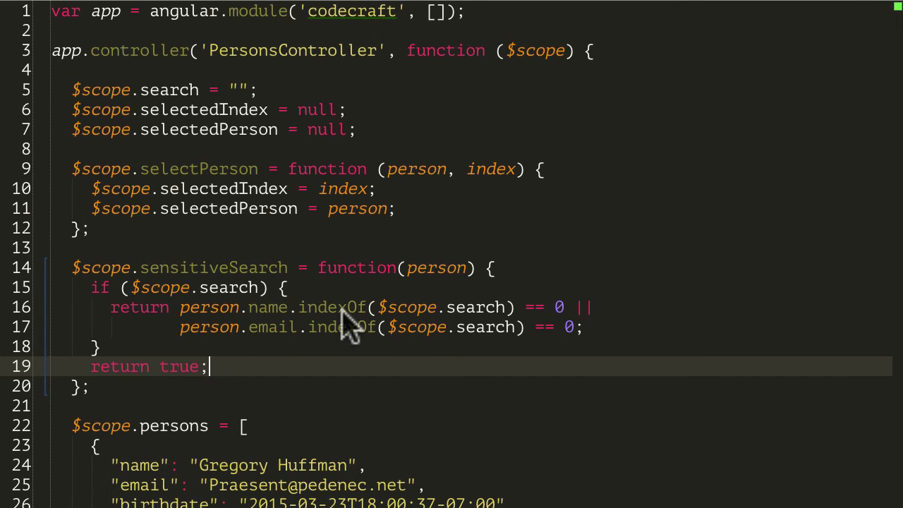
mouse_move(384, 327)
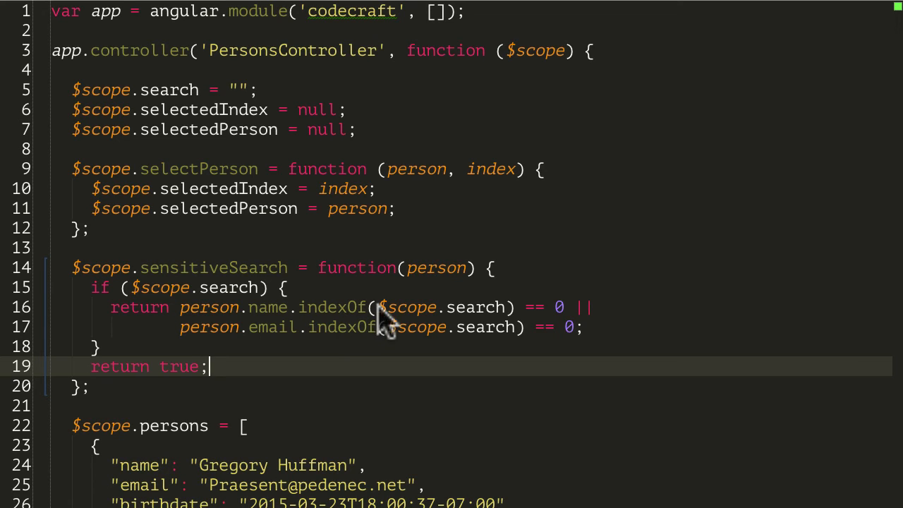
mouse_move(240, 331)
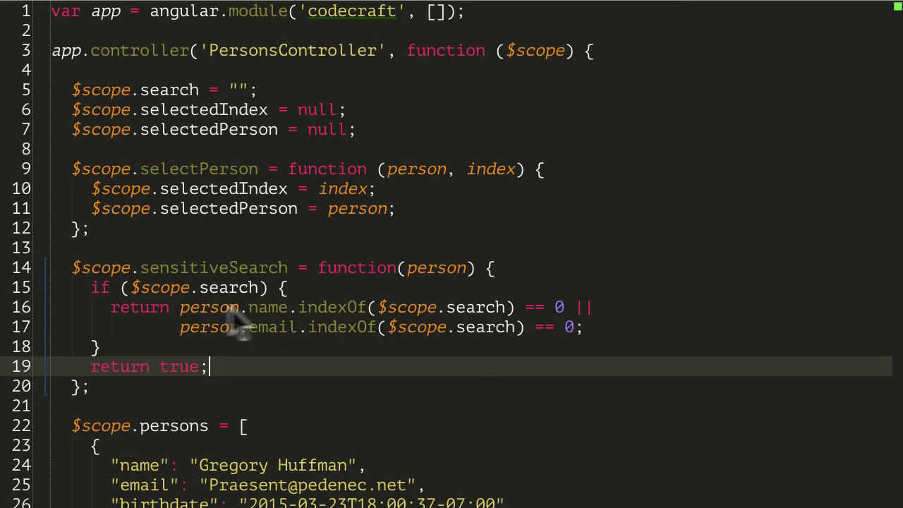
mouse_move(271, 324)
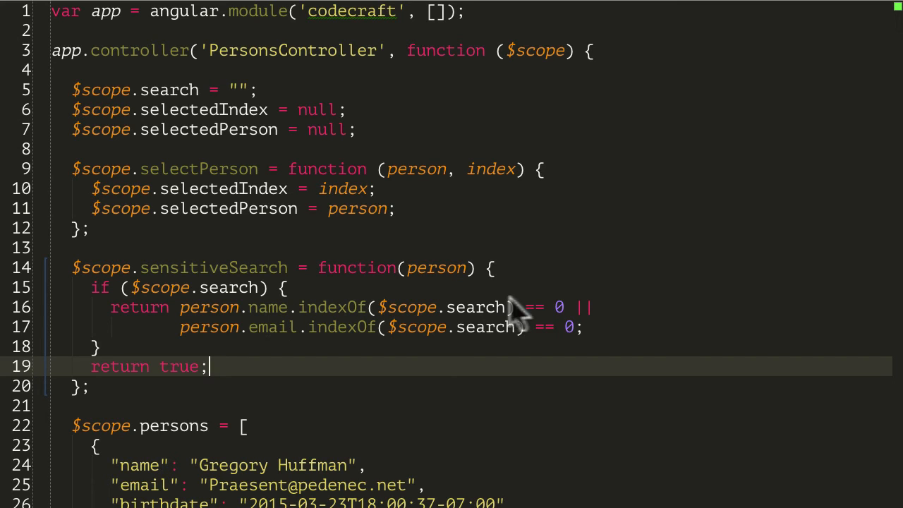
mouse_move(212, 338)
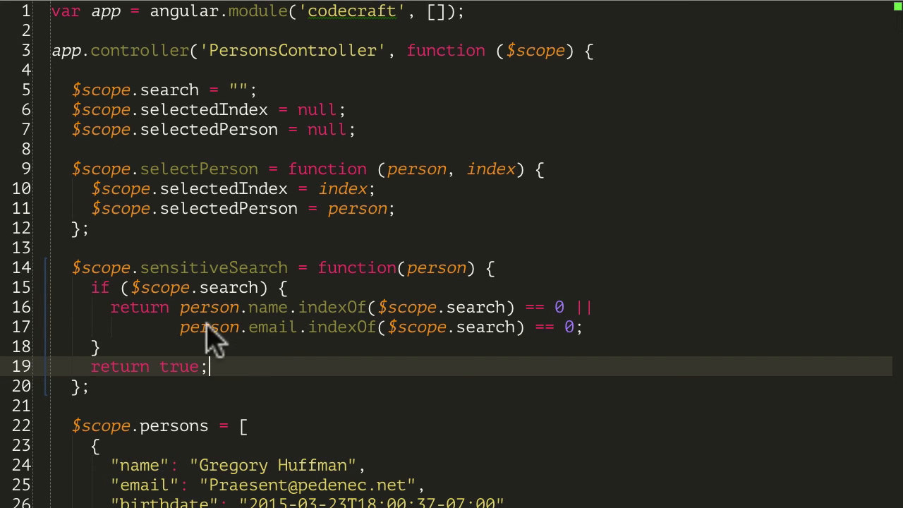
mouse_move(268, 346)
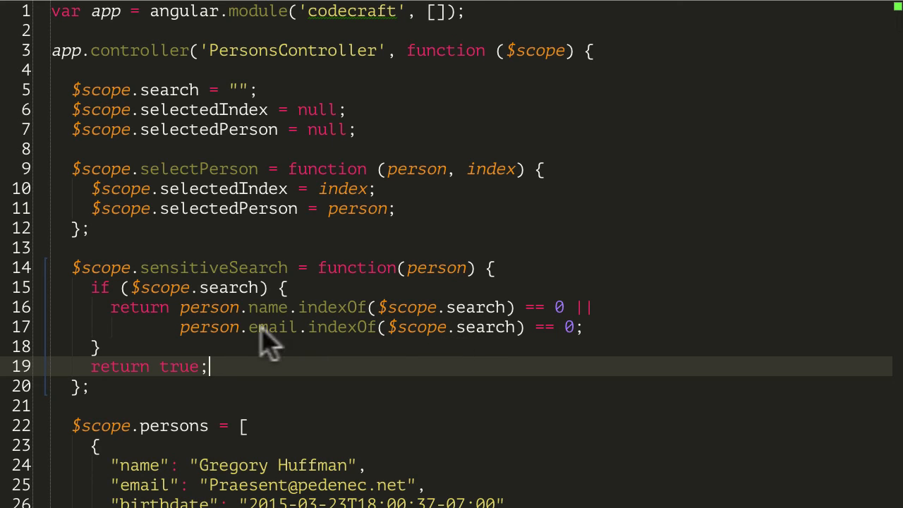
mouse_move(291, 338)
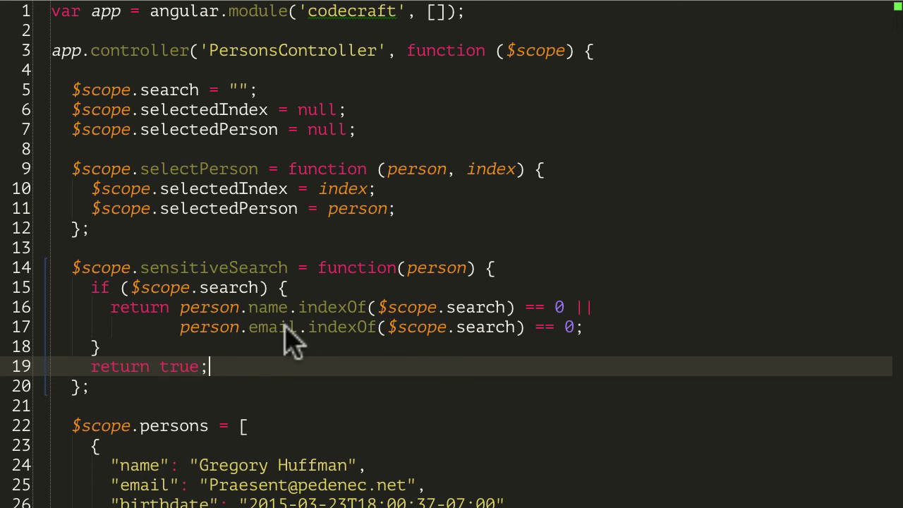
mouse_move(392, 346)
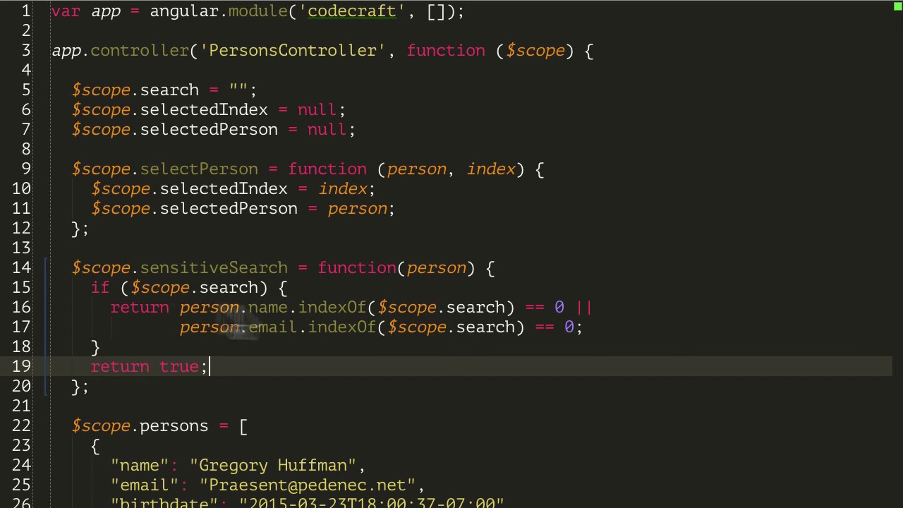
mouse_move(141, 292)
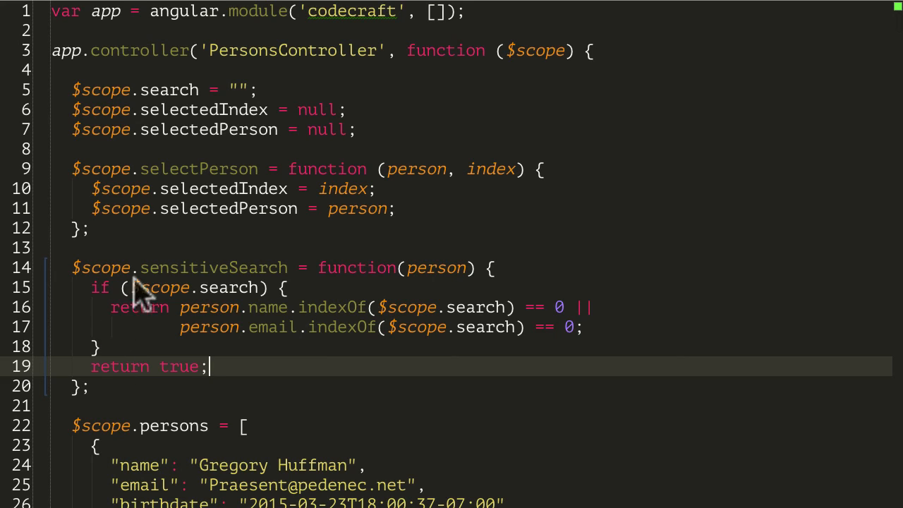
mouse_move(186, 327)
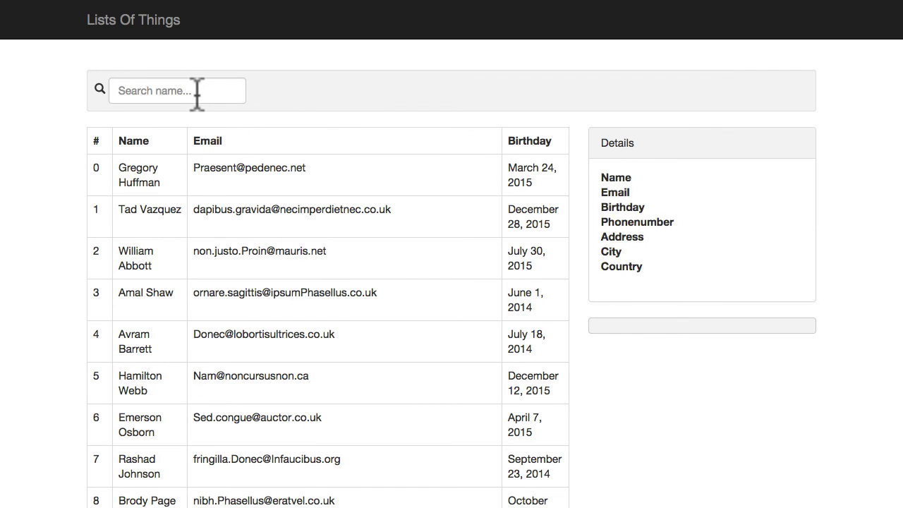
Step: Search 'G', 'Gr' and lowercase 'gre' to watch the people table narrow
text(G)
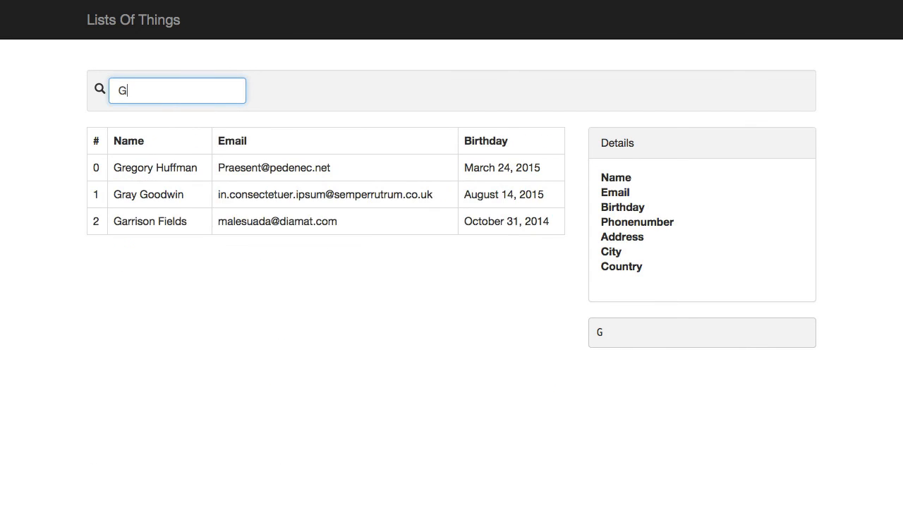
text(r)
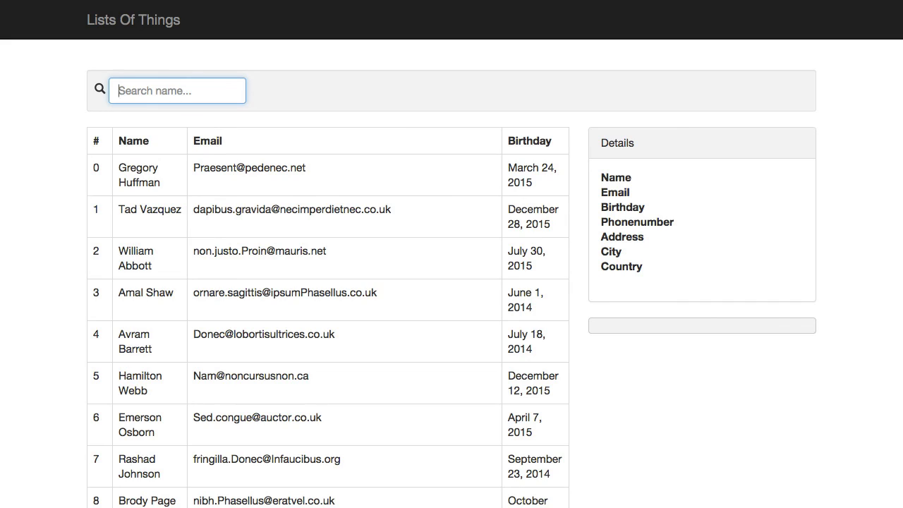
text(gre)
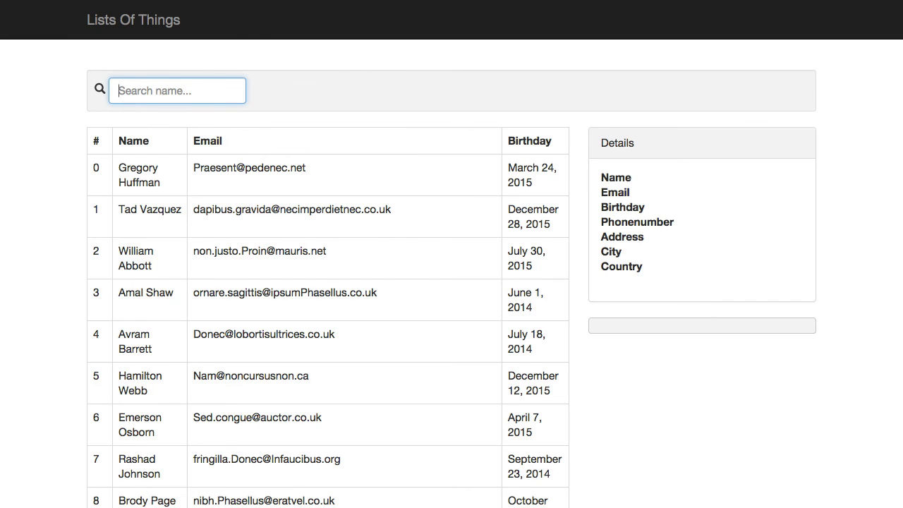
text(Pra)
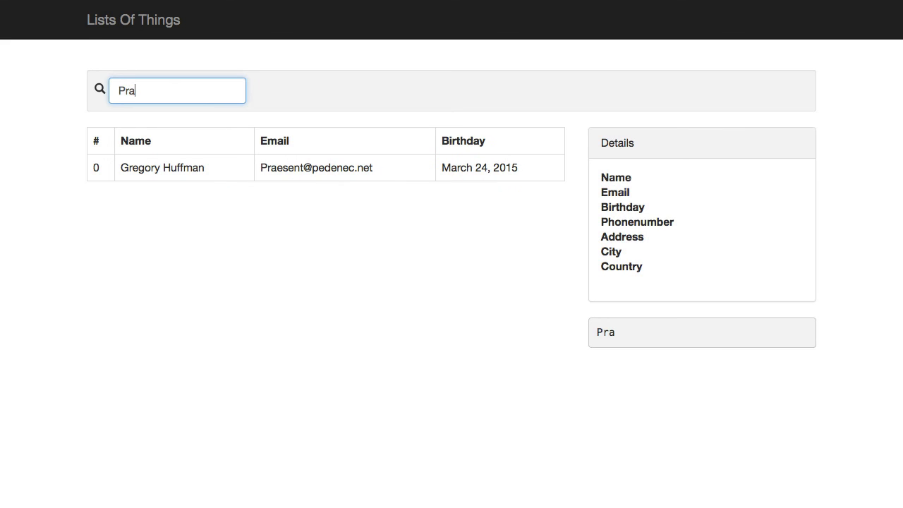
key(Backspace)
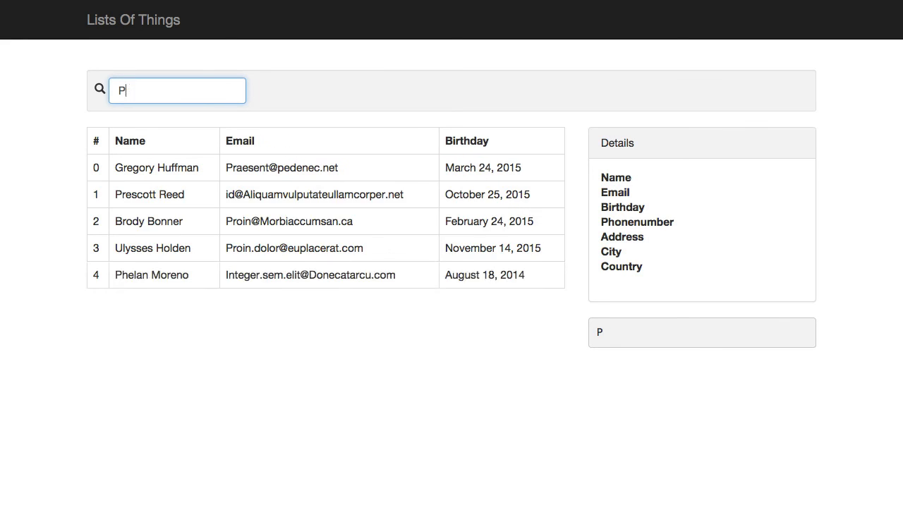
text(ra)
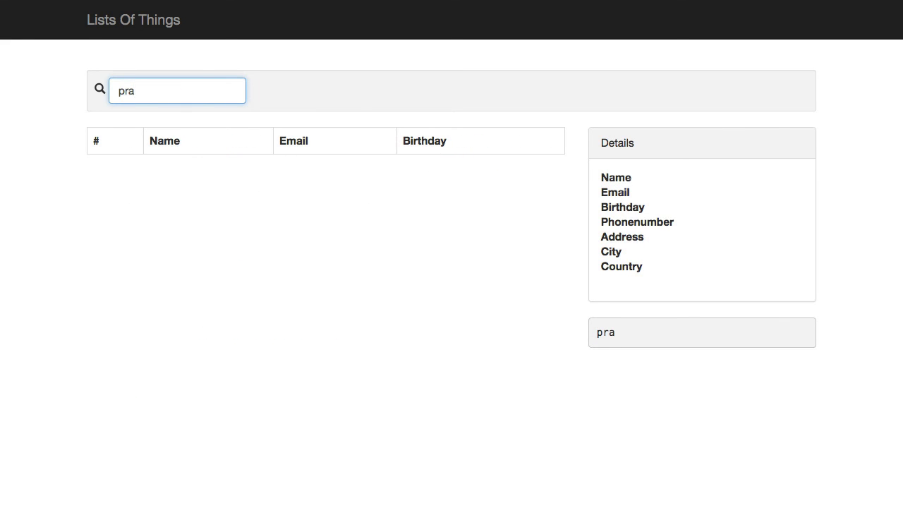